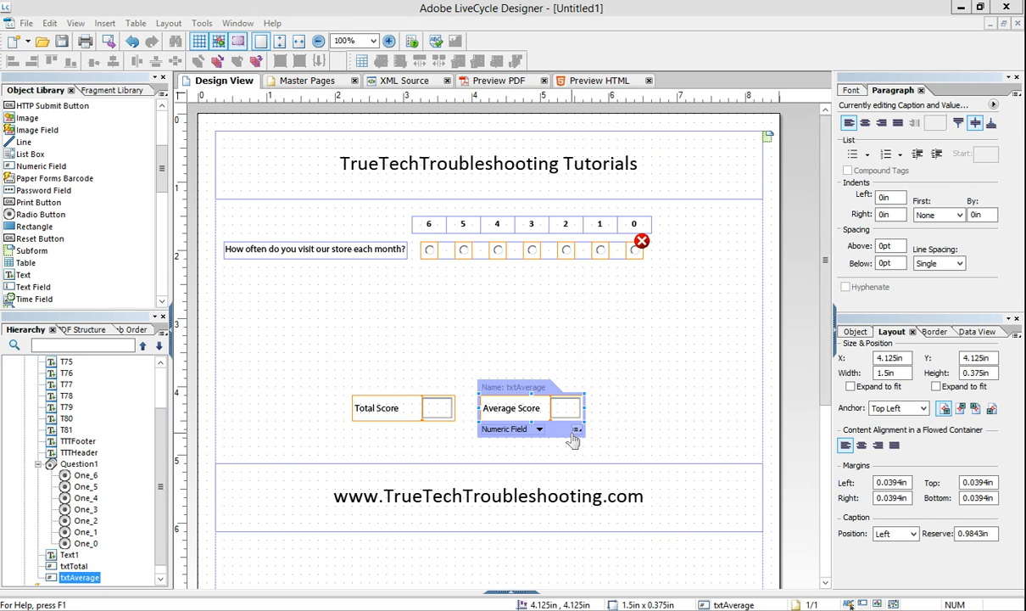
mouse_move(715, 345)
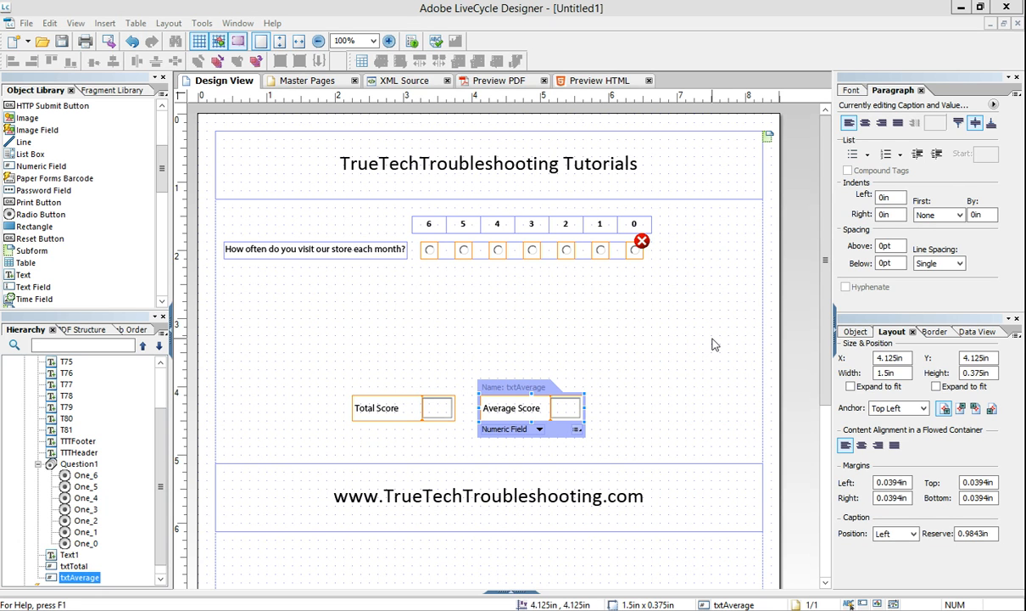
mouse_move(449, 288)
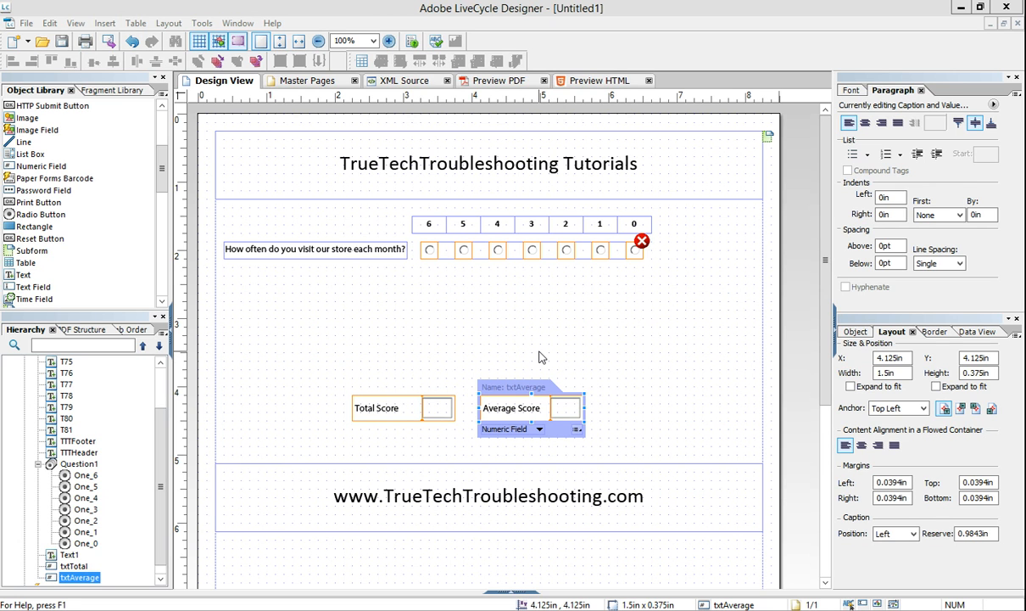
mouse_move(539, 357)
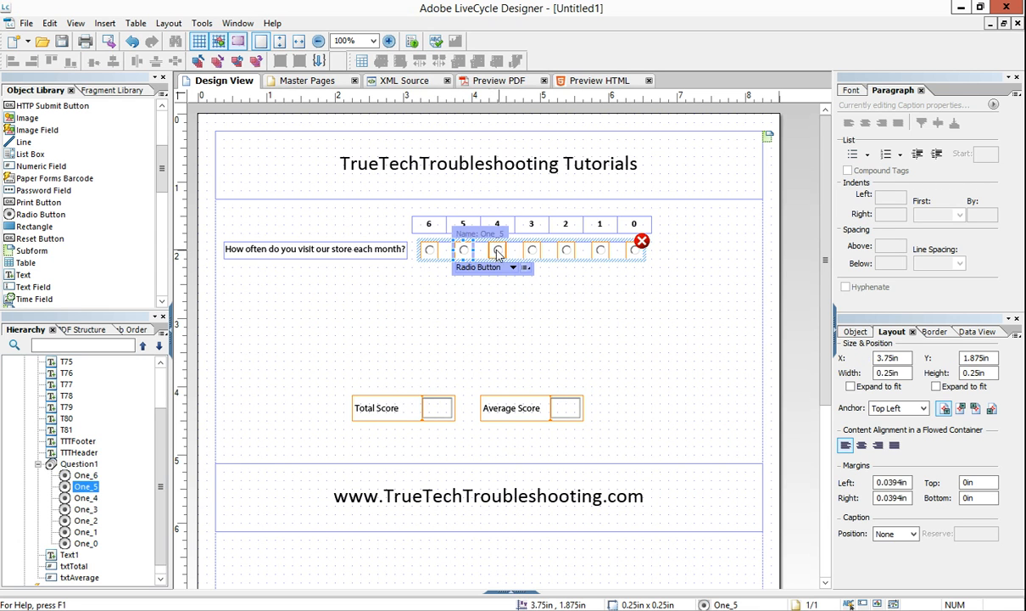
Step: Give Question1's seven store-visit answer choices distinct item values from 6 down to 0
left_click(566, 249)
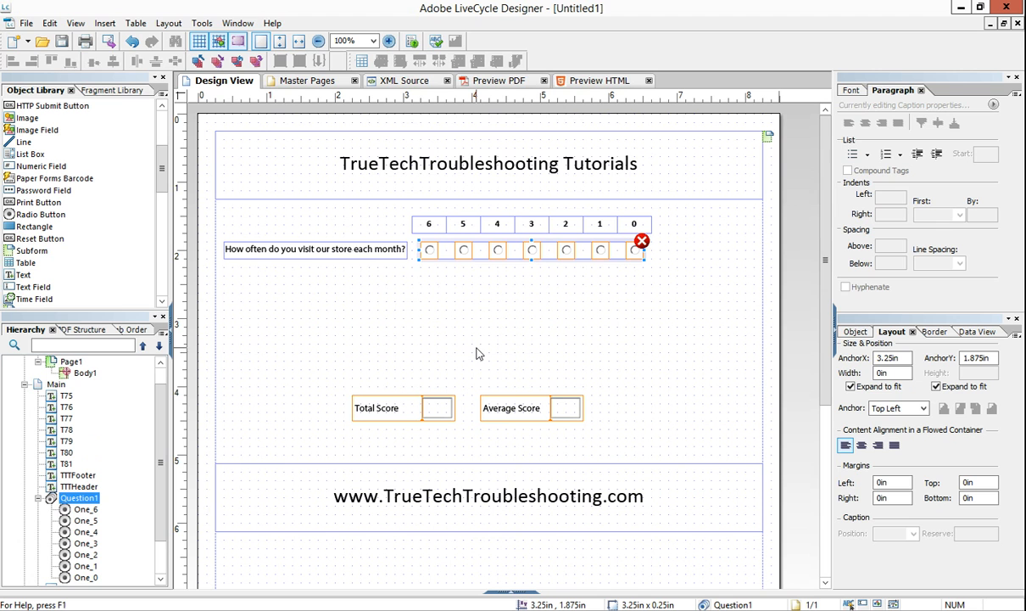
mouse_move(442, 351)
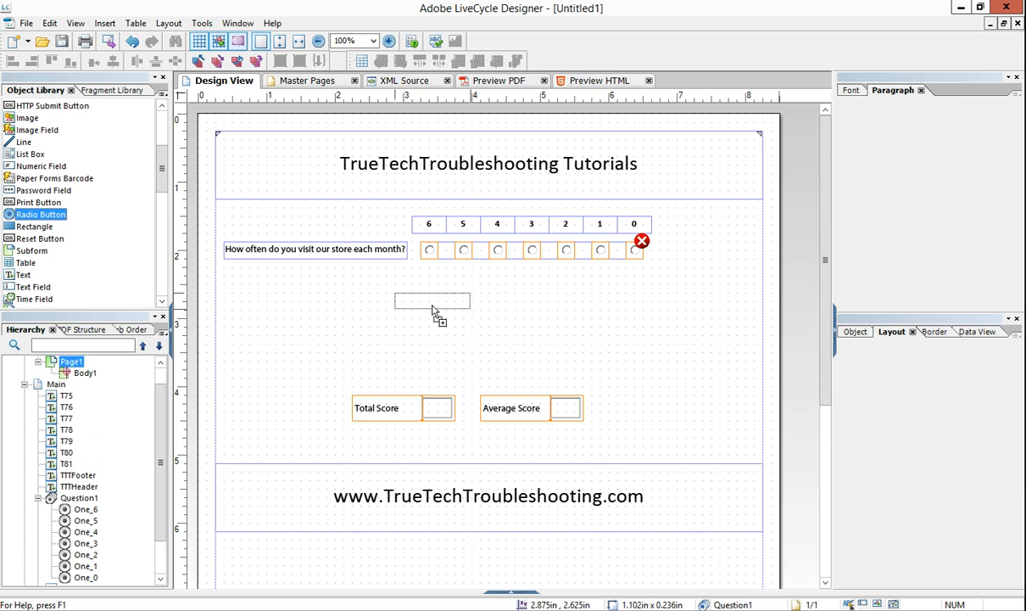
left_click_drag(38, 214, 433, 300)
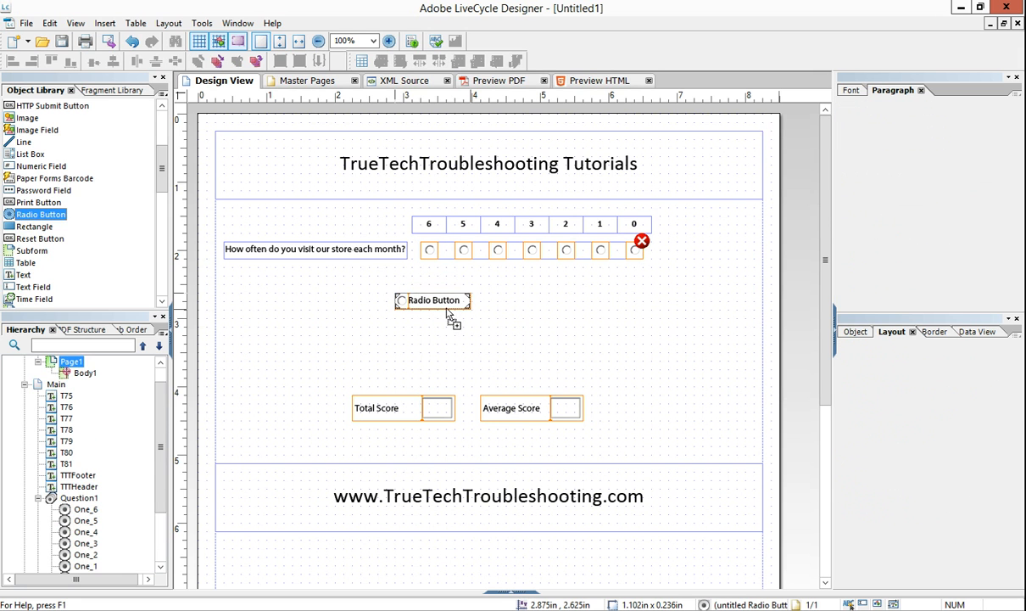
left_click(433, 300)
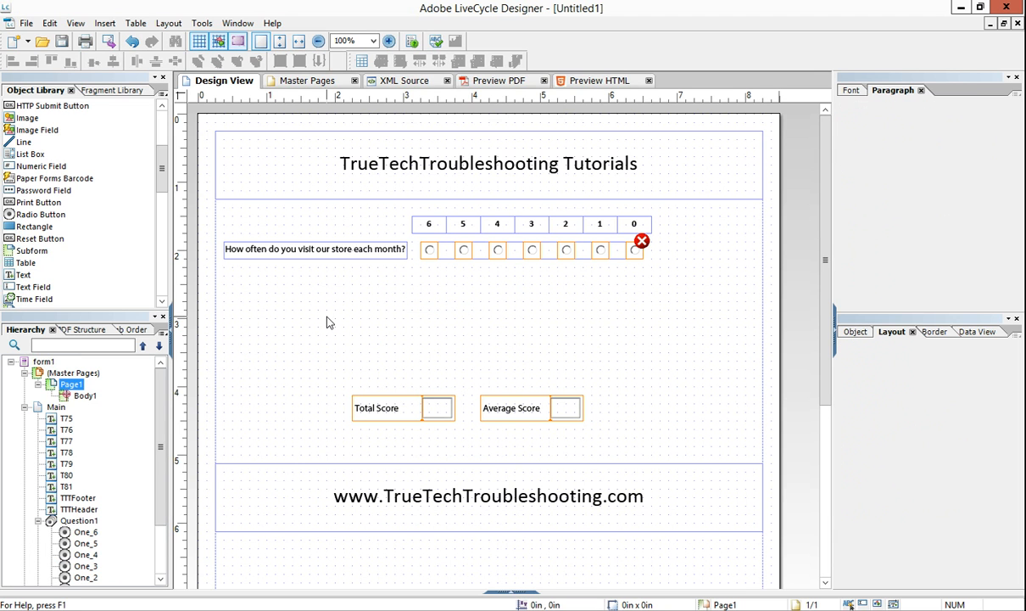
mouse_move(354, 283)
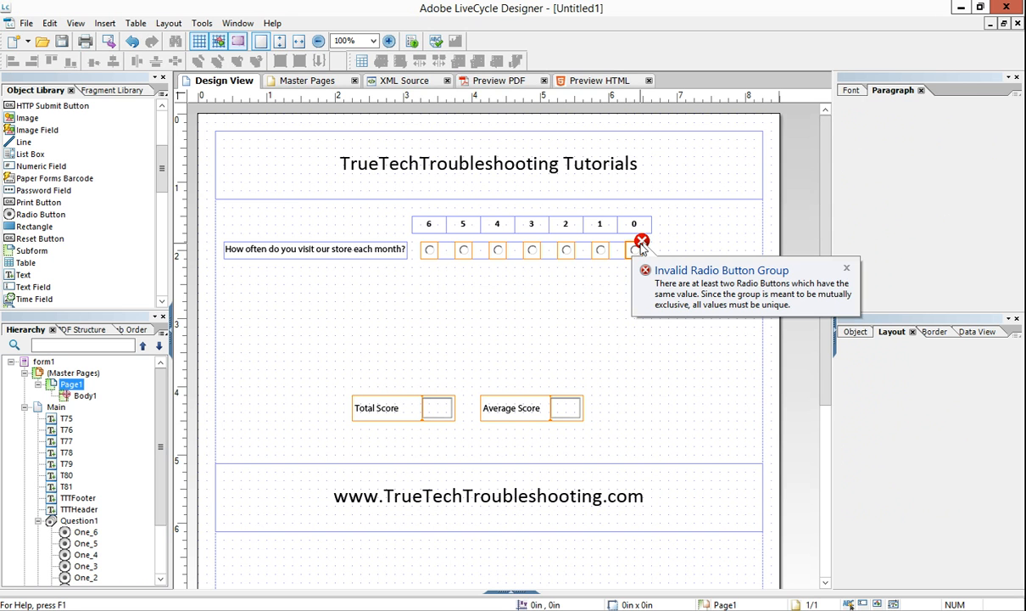
left_click(463, 249)
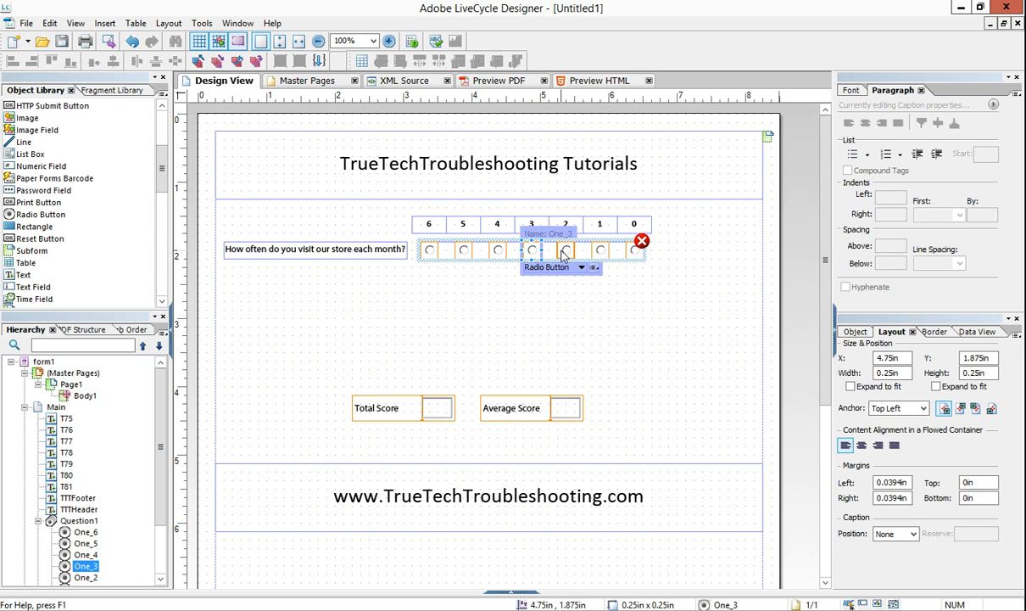
left_click(634, 250)
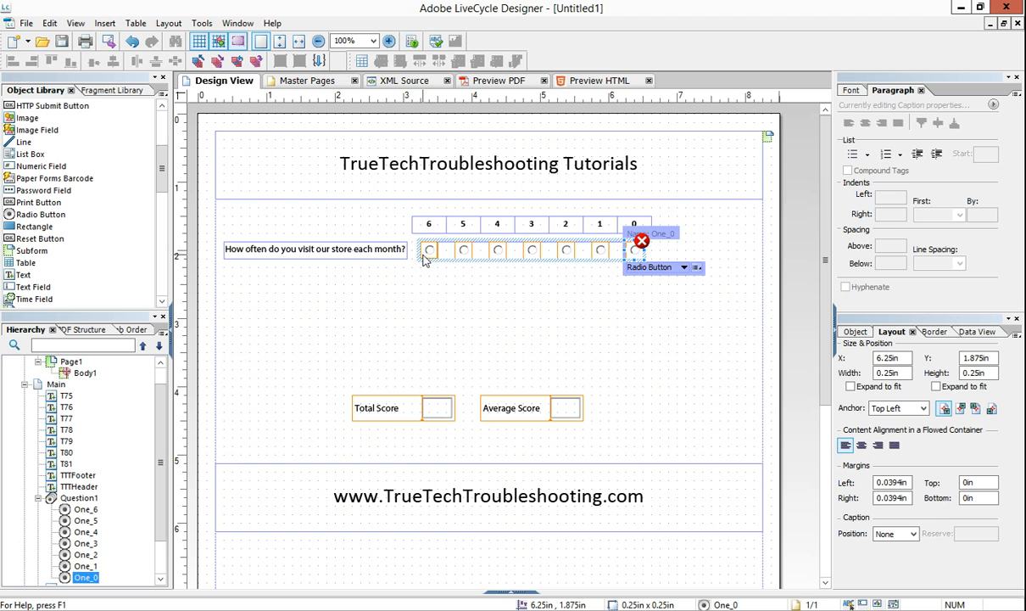
left_click(429, 249)
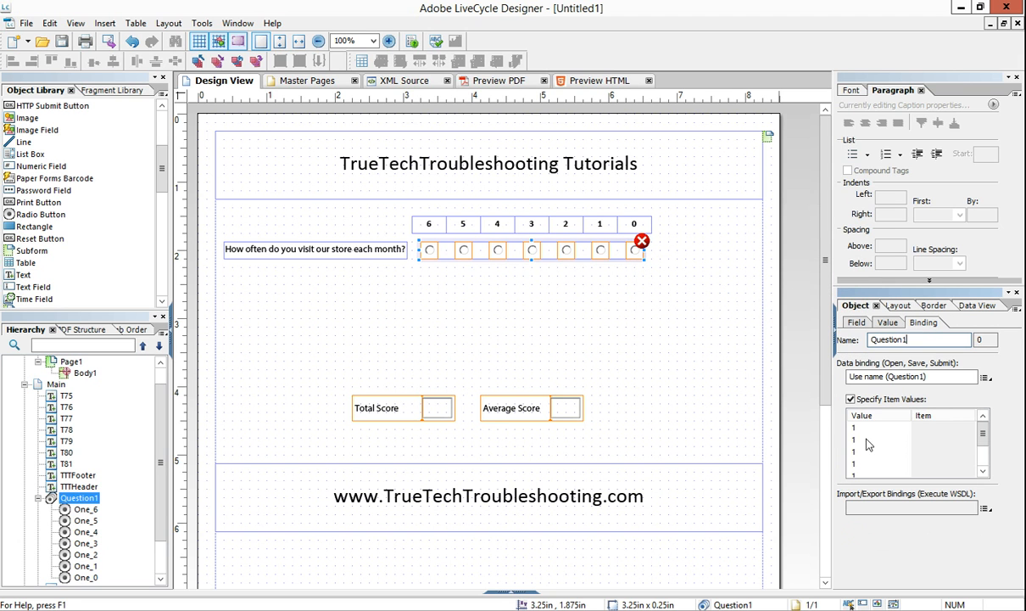
left_click(497, 249)
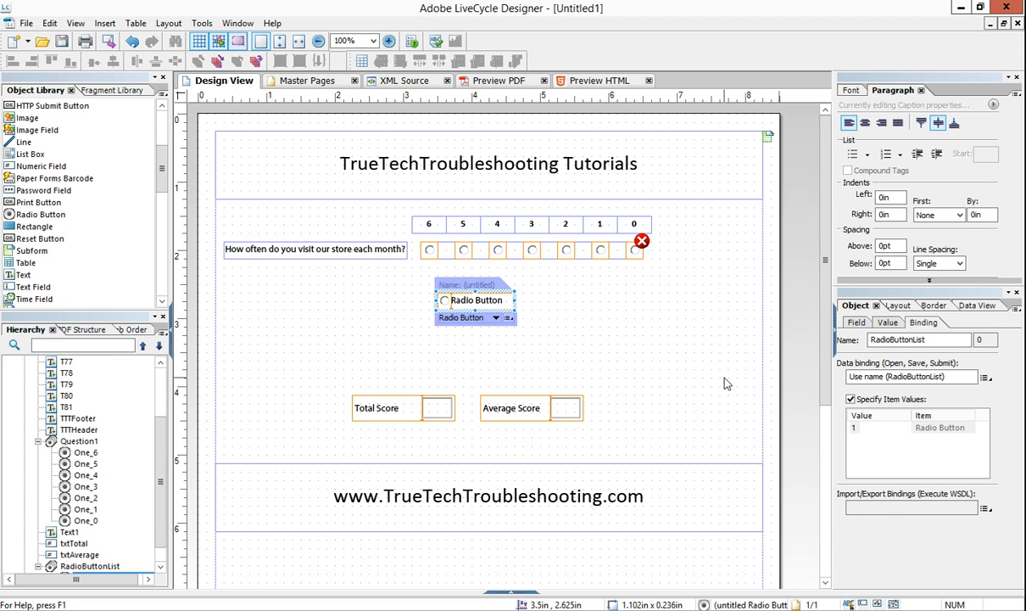
mouse_move(331, 338)
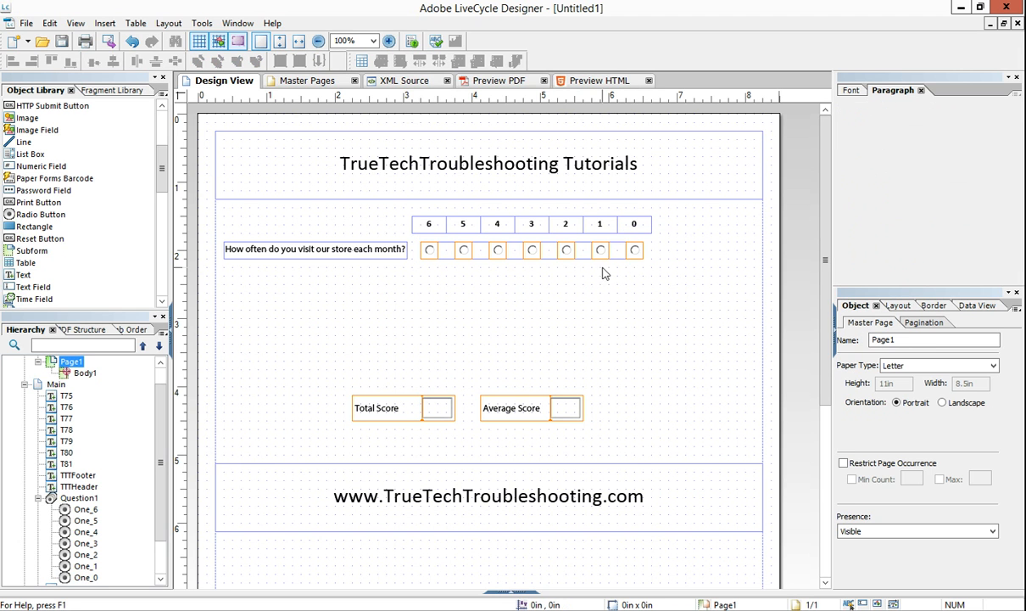
mouse_move(702, 301)
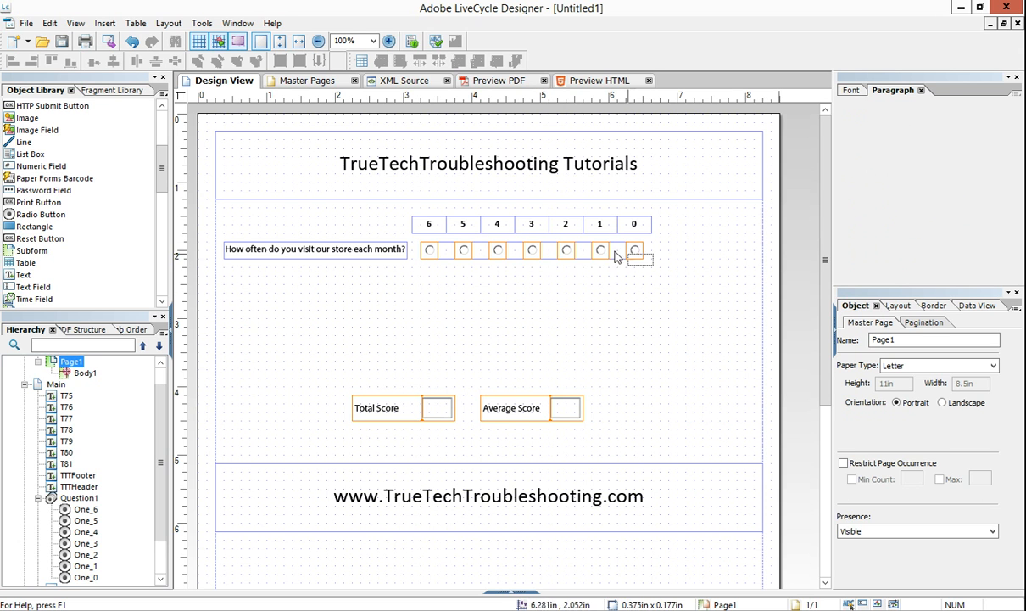
Step: Paste three copies of Question1's seven-button answer row in rows below it
left_click(532, 249)
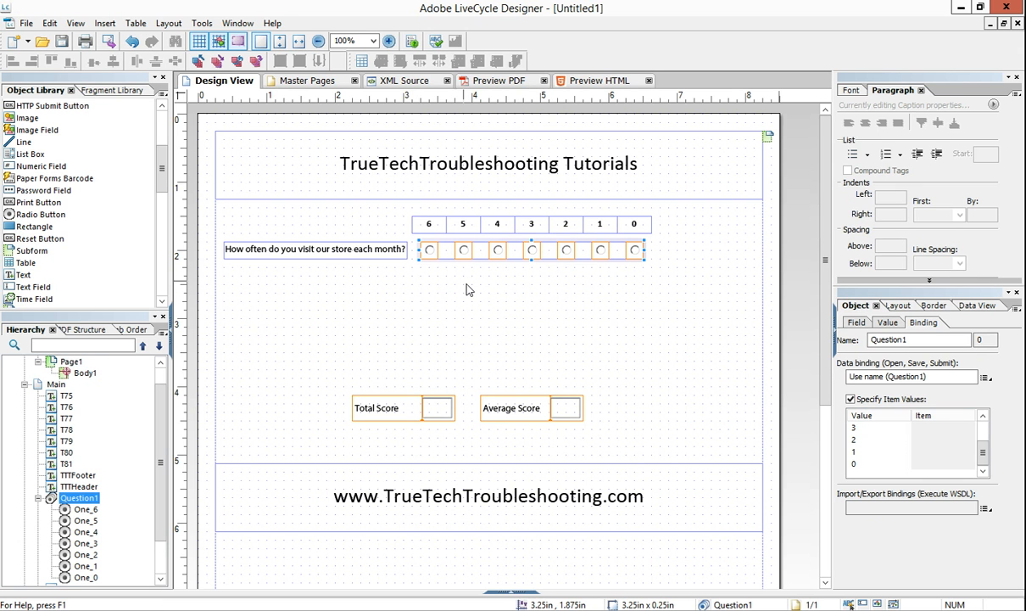
left_click(71, 360)
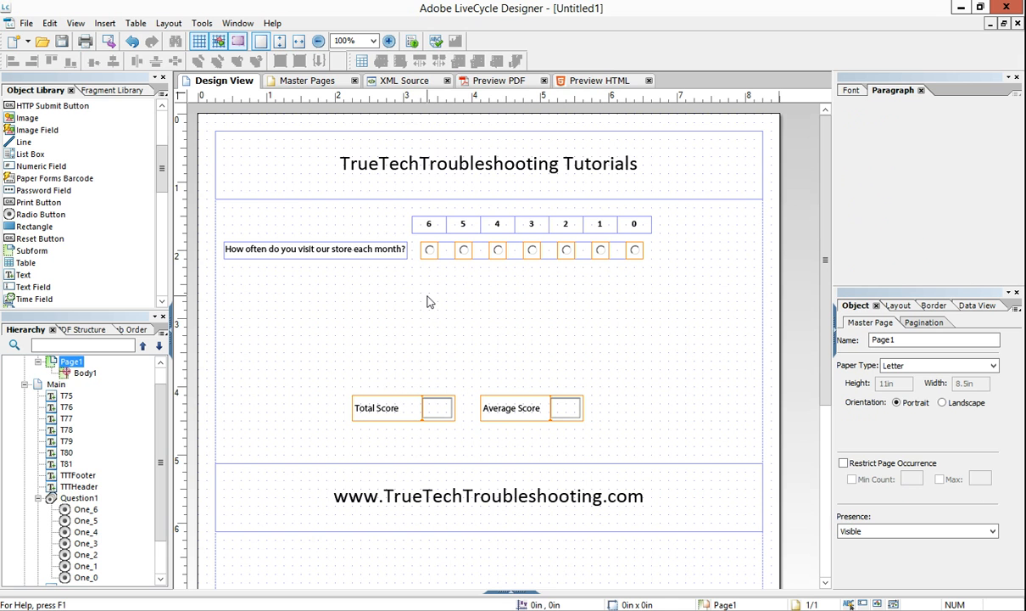
mouse_move(424, 280)
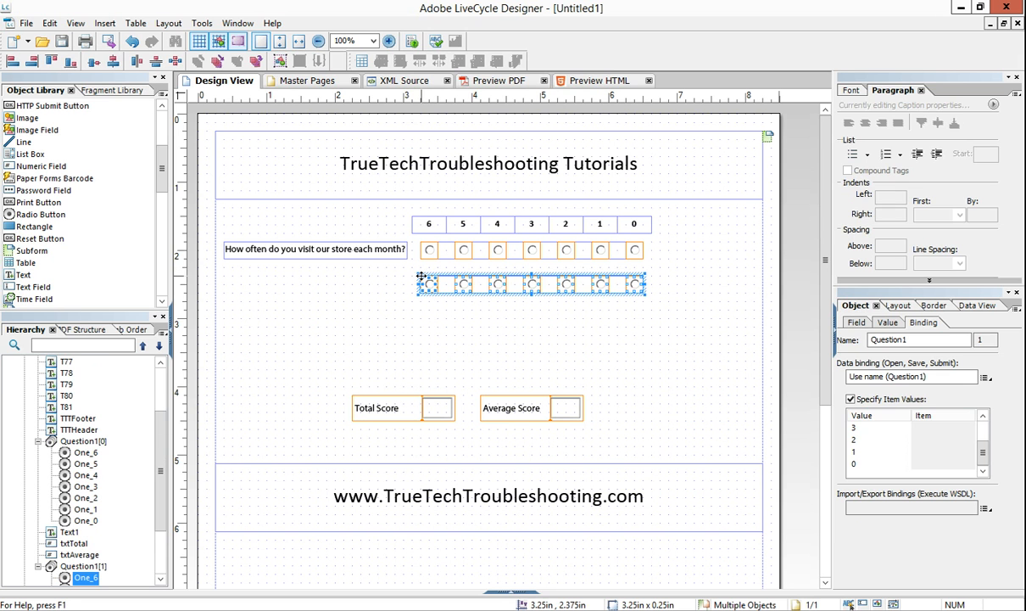
mouse_move(424, 313)
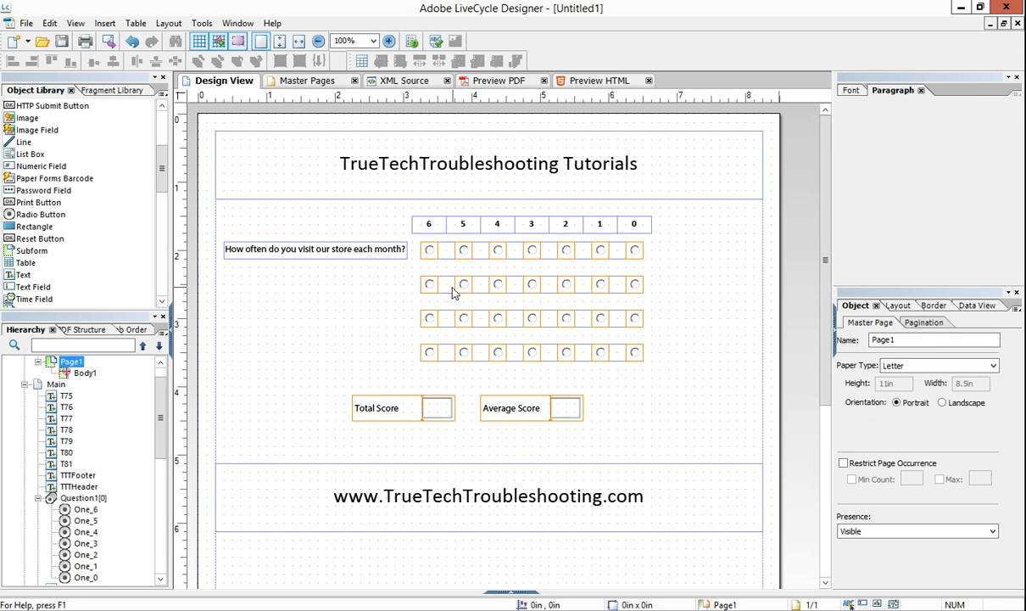
left_click(39, 498)
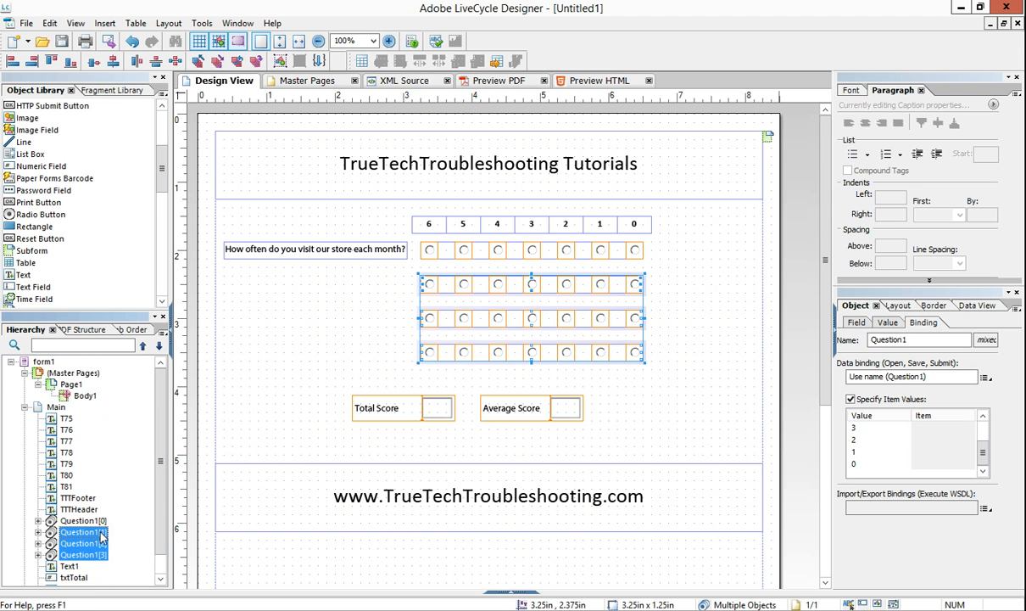
Step: Rename the copied answer rows Question2, Question3 and Question4, with numeric item values
left_click(82, 542)
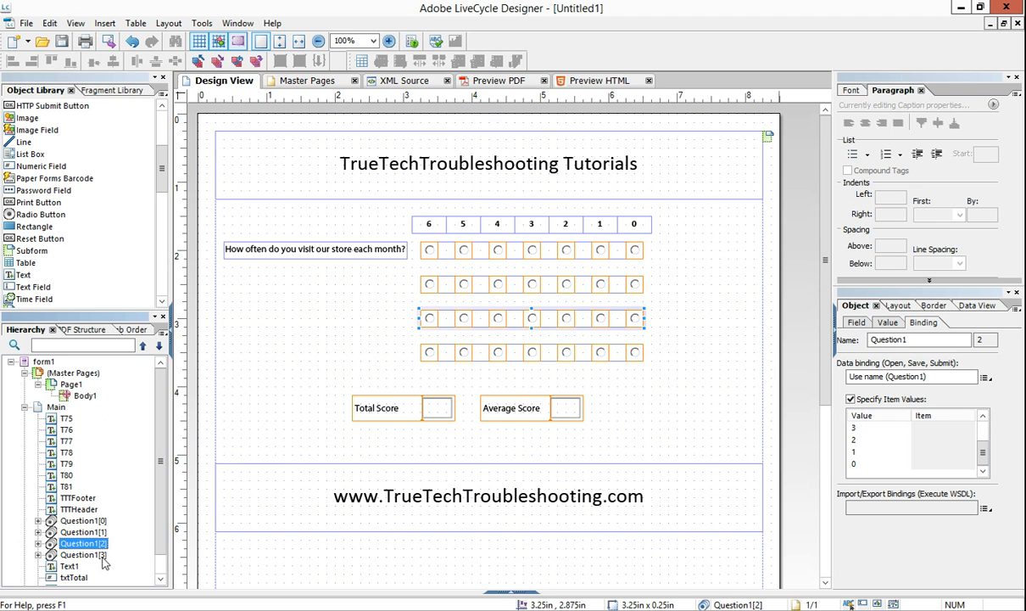
left_click(82, 532)
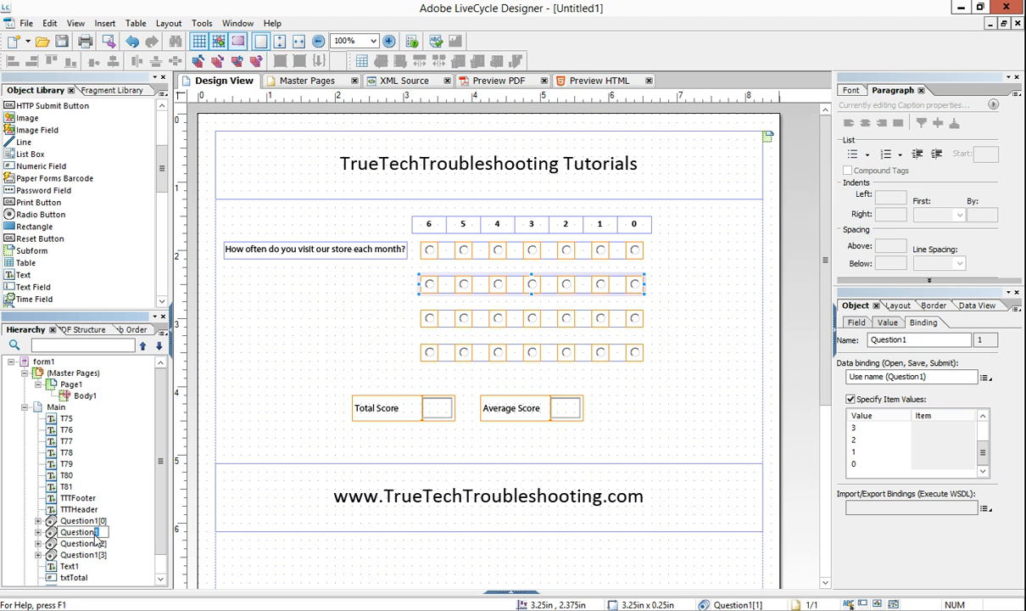
left_click(82, 543)
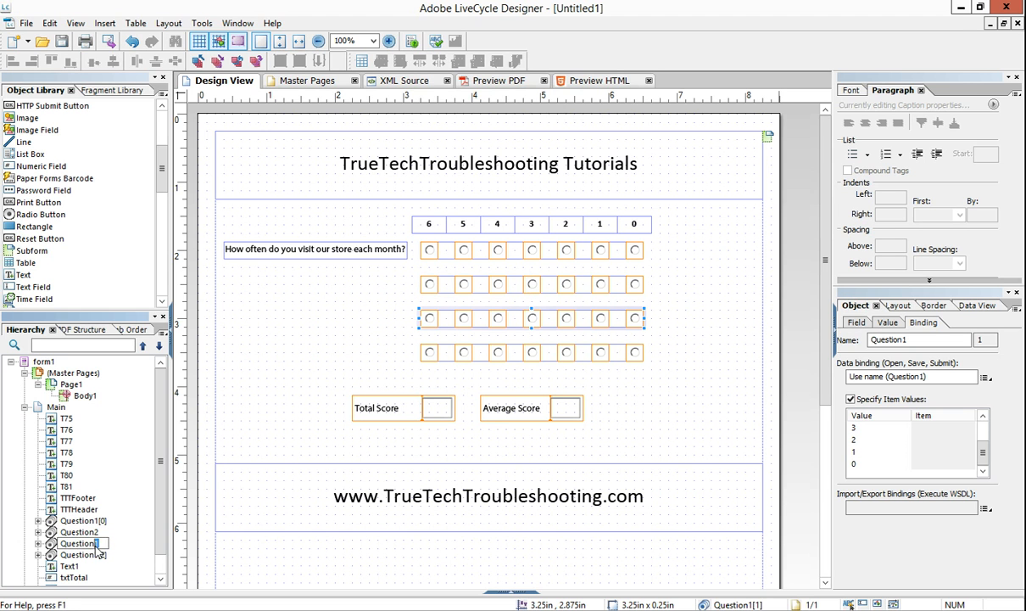
left_click(79, 554)
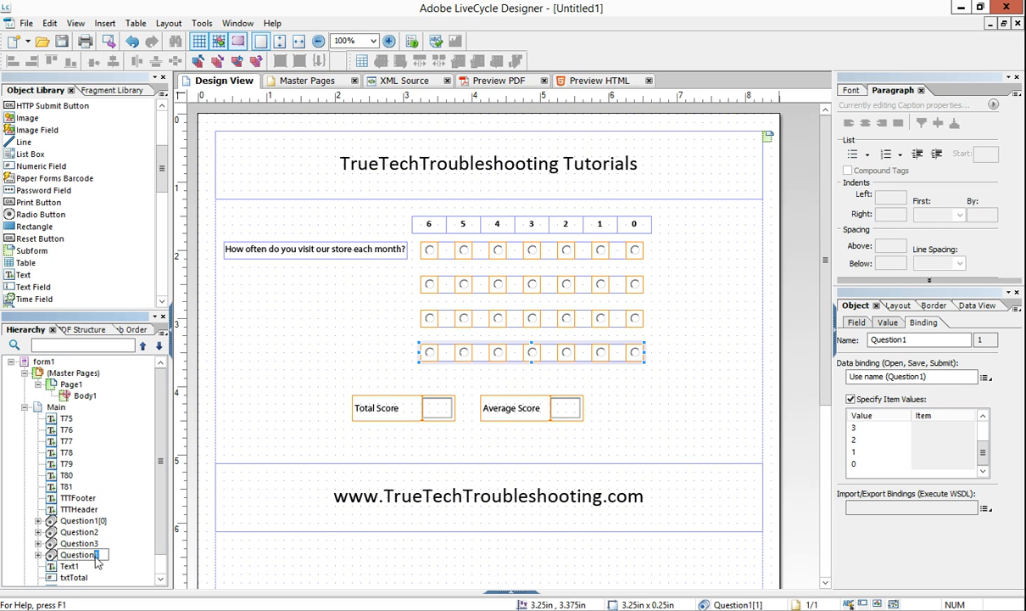
left_click(78, 554)
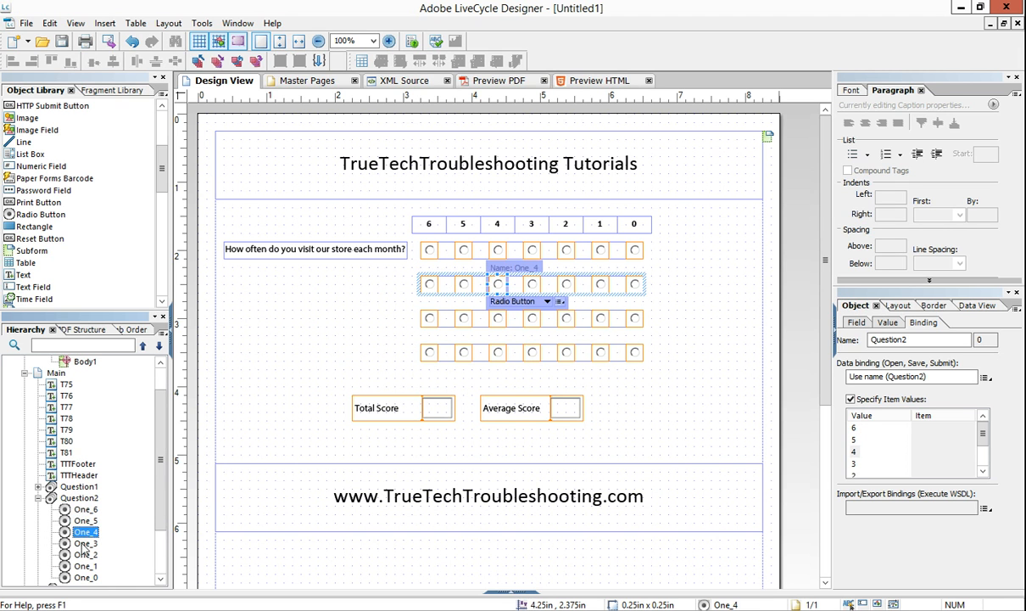
left_click(86, 576)
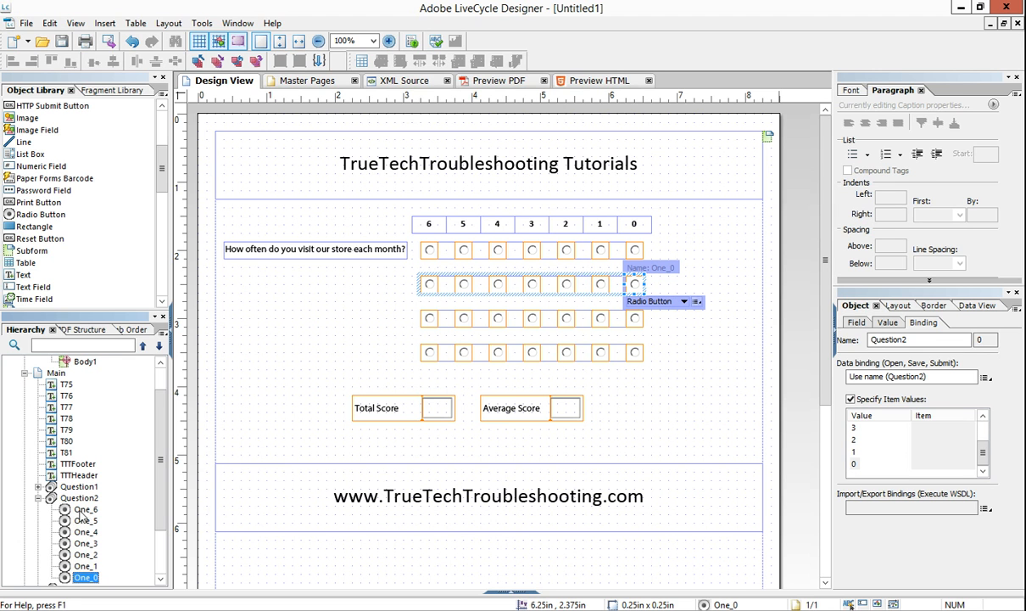
left_click(39, 498)
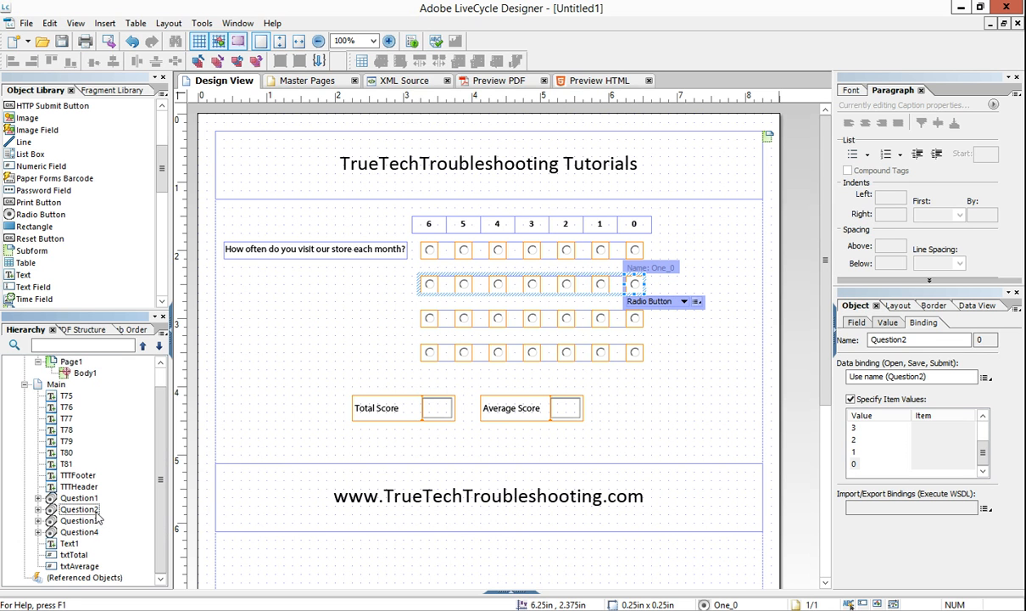
mouse_move(155, 469)
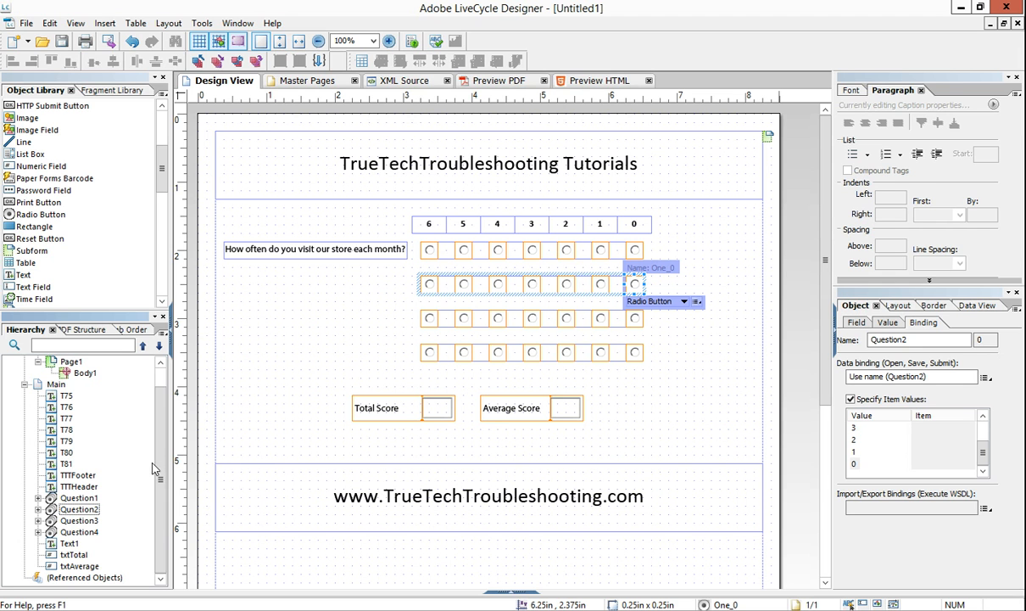
mouse_move(320, 252)
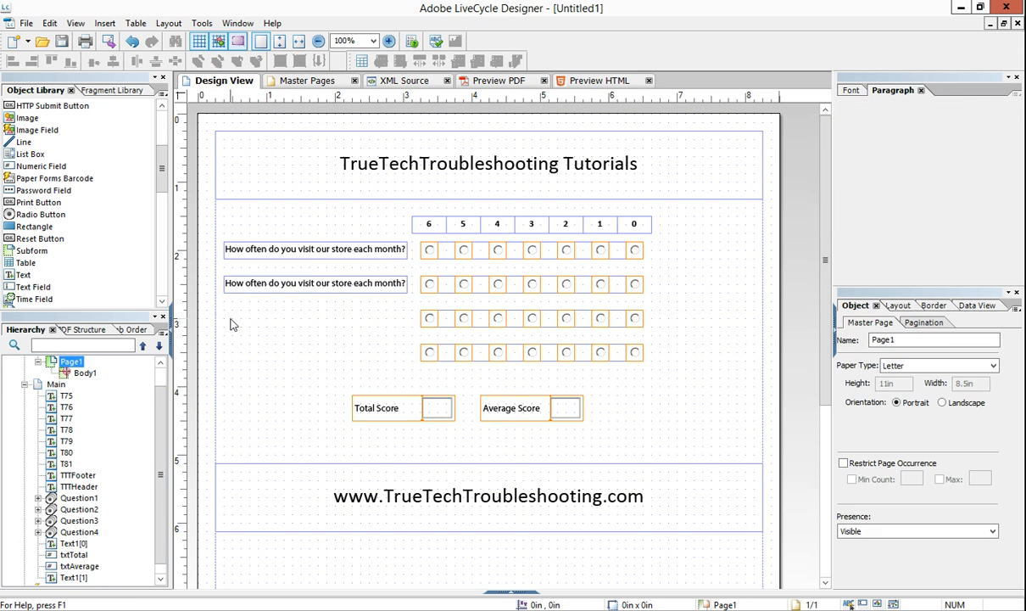
Step: Paste the 'How often do you visit our store each month?' label beside rows two to four
left_click(315, 351)
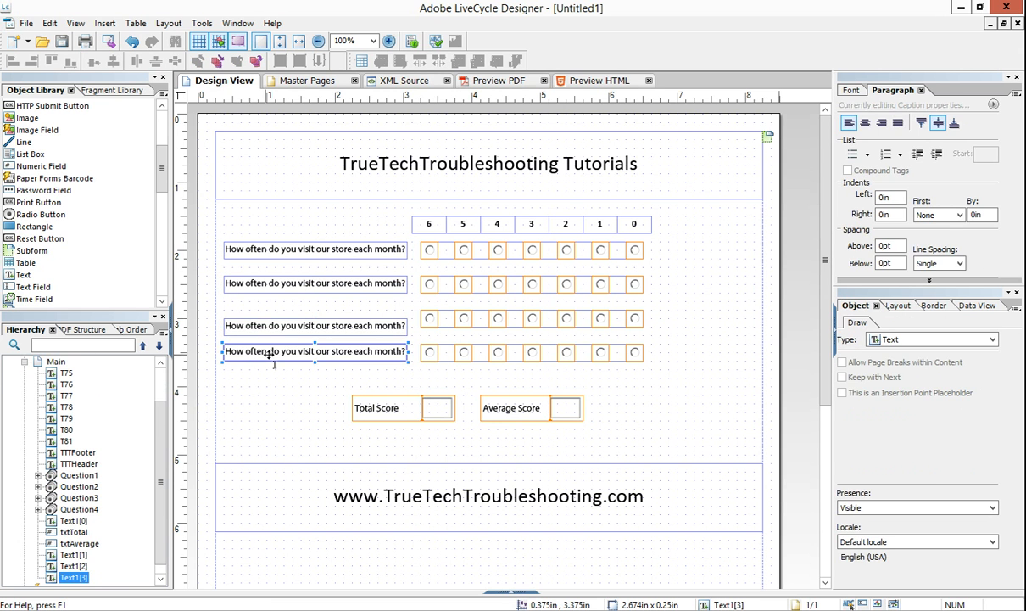
left_click(316, 283)
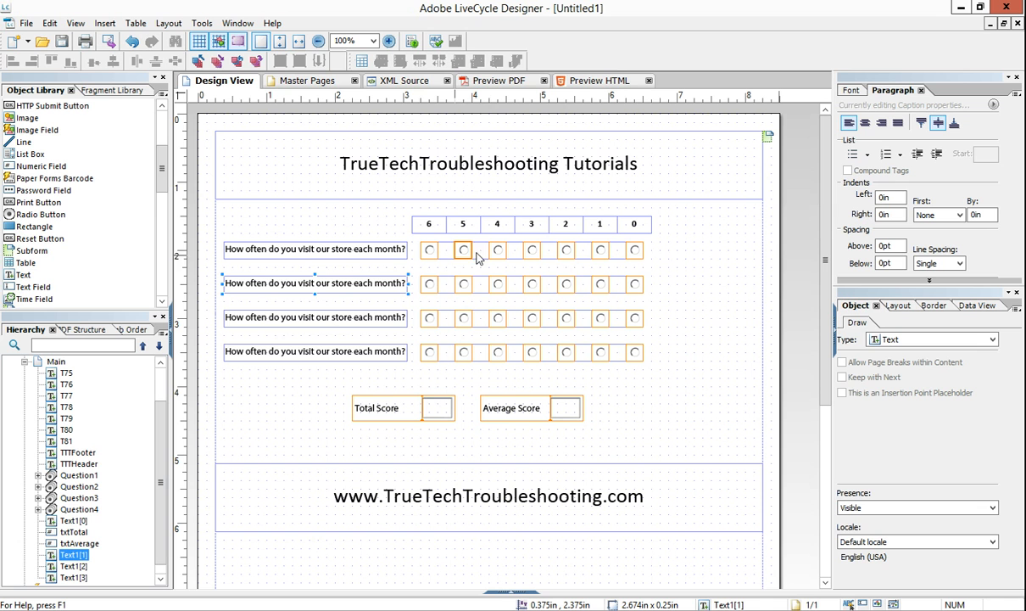
mouse_move(441, 380)
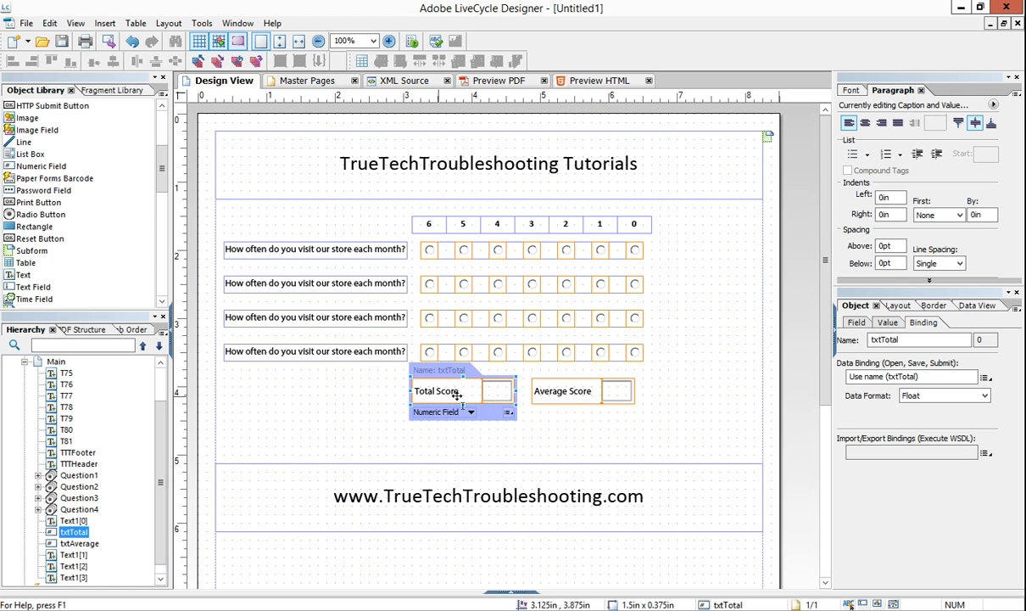
mouse_move(594, 416)
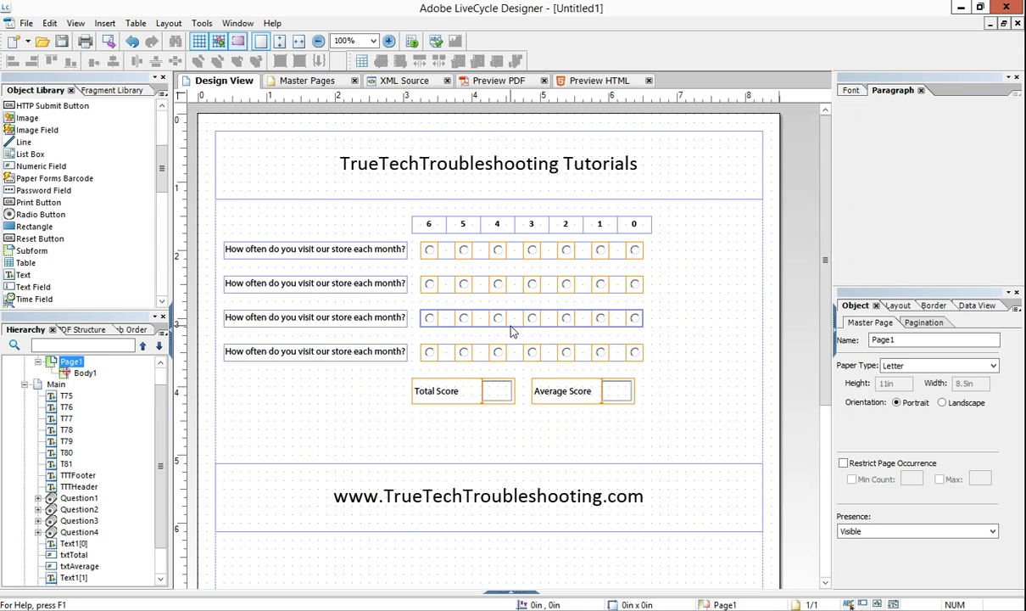
Step: Move txtTotal and txtAverage up under the fourth answer row and select Average Score
left_click(532, 318)
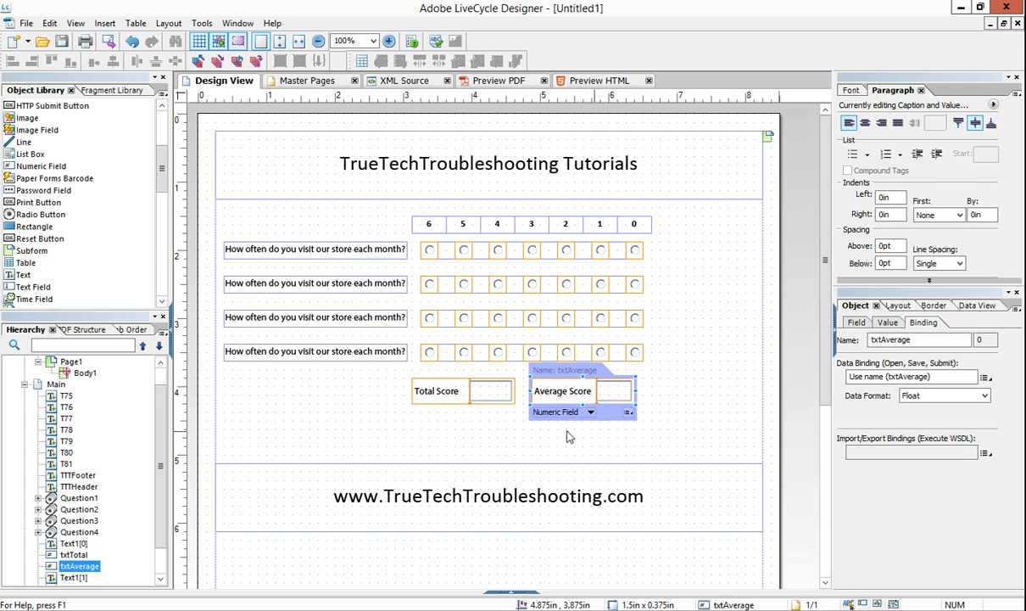
left_click(490, 390)
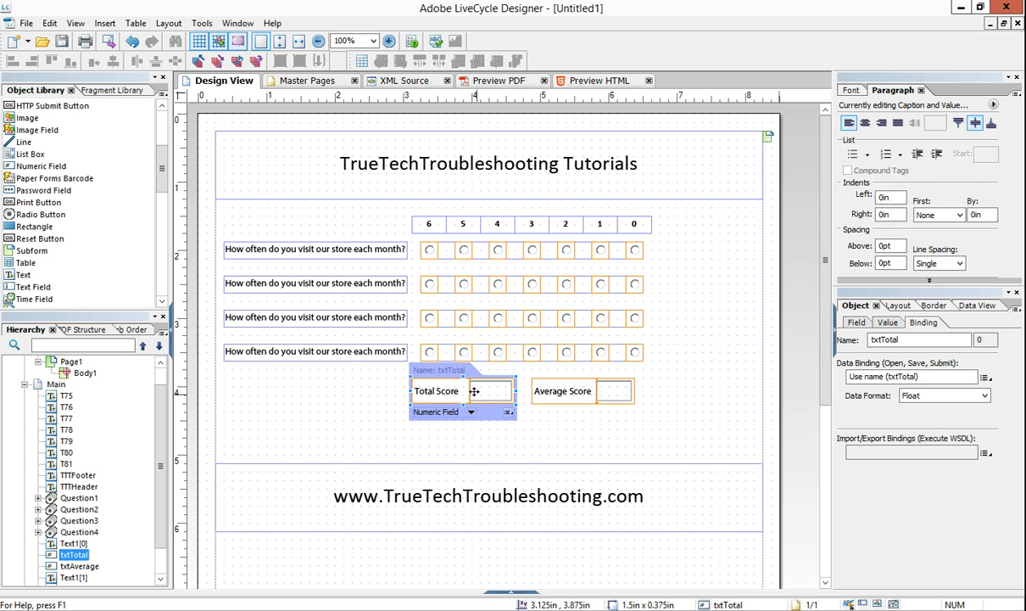
Step: Set the value type of txtTotal and txtAverage to Calculated - Read Only
left_click(888, 321)
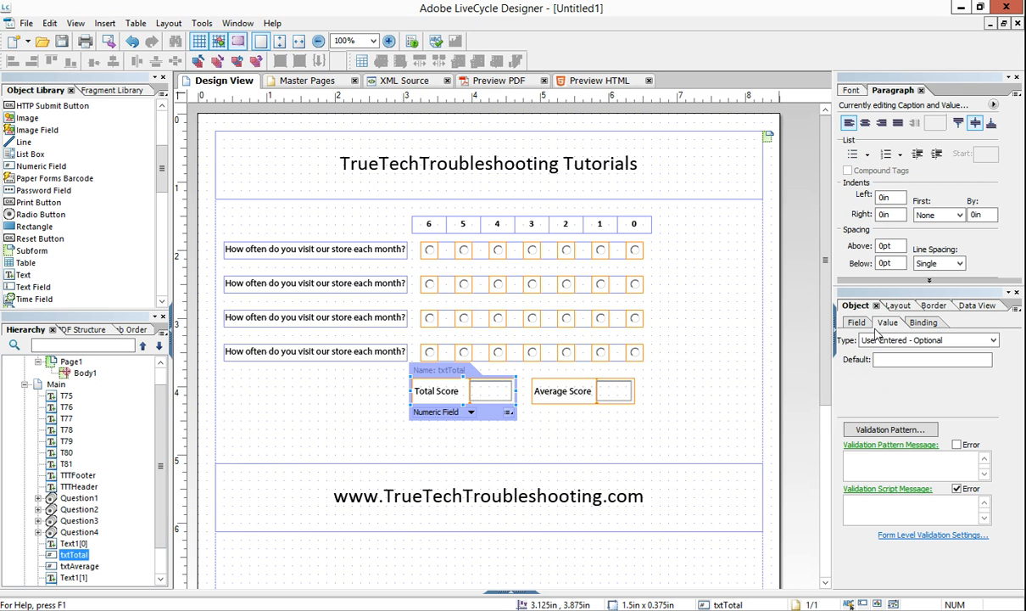
left_click(994, 340)
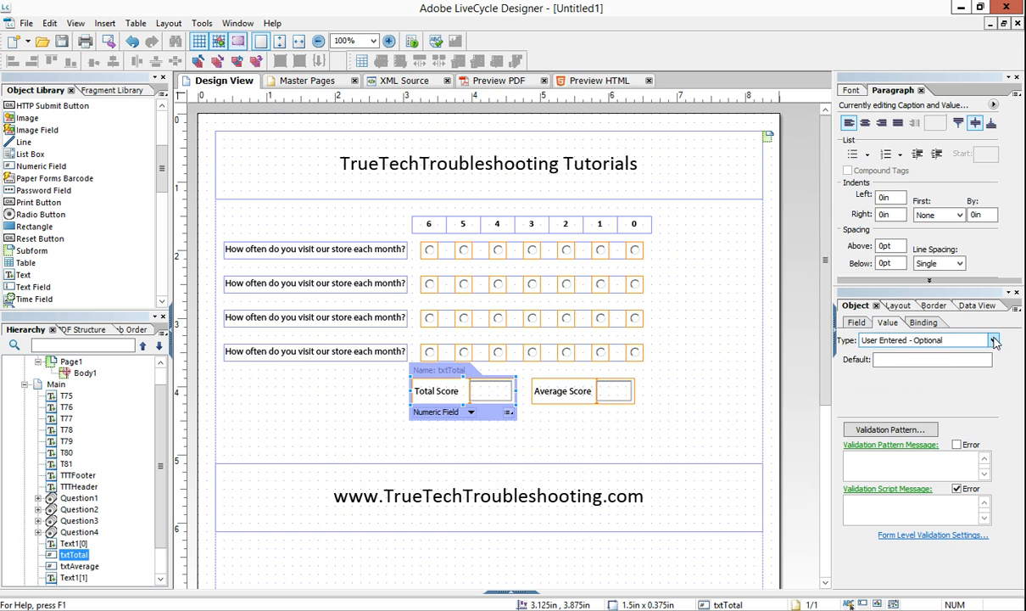
left_click(994, 340)
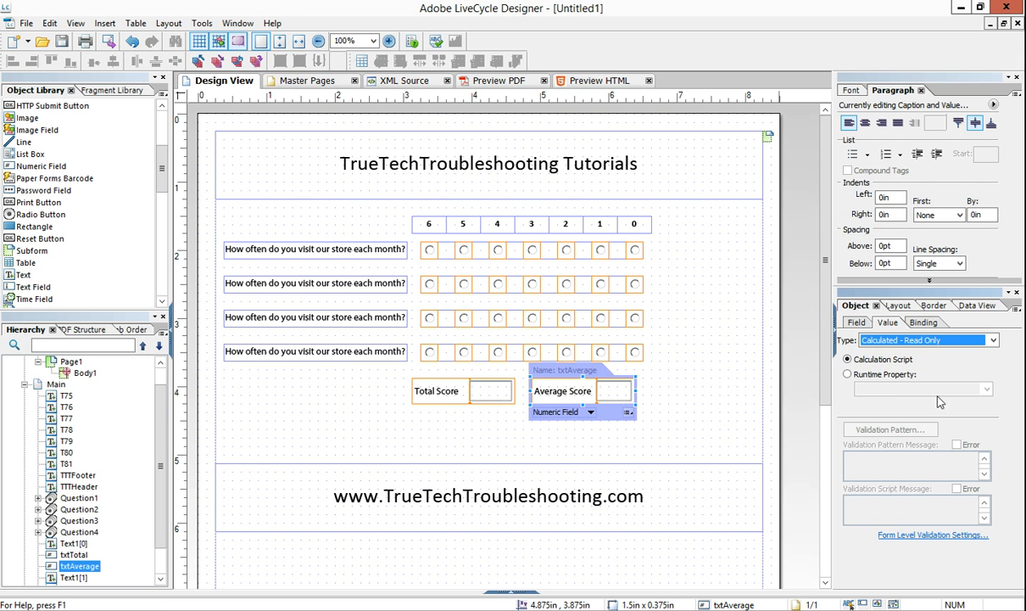
left_click(847, 359)
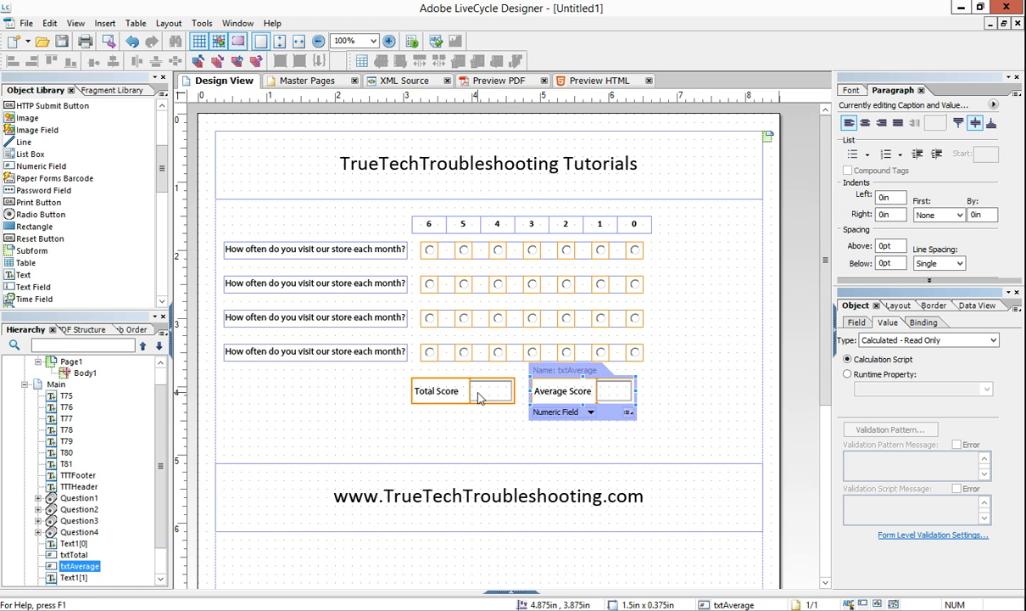
left_click(490, 391)
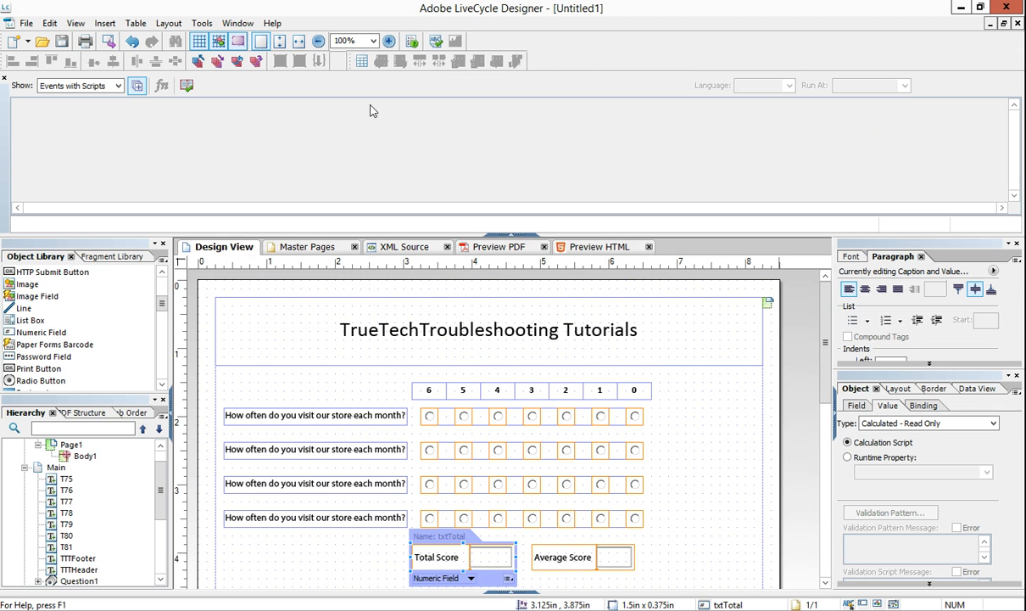
Step: Choose the calculate event for txtTotal in the Script Editor
left_click(117, 84)
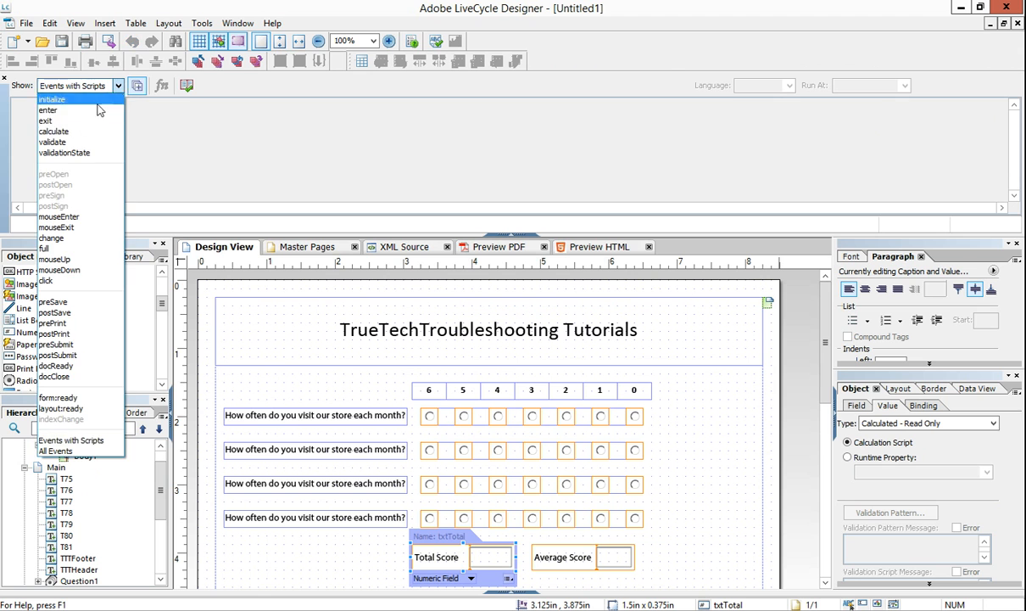
left_click(52, 131)
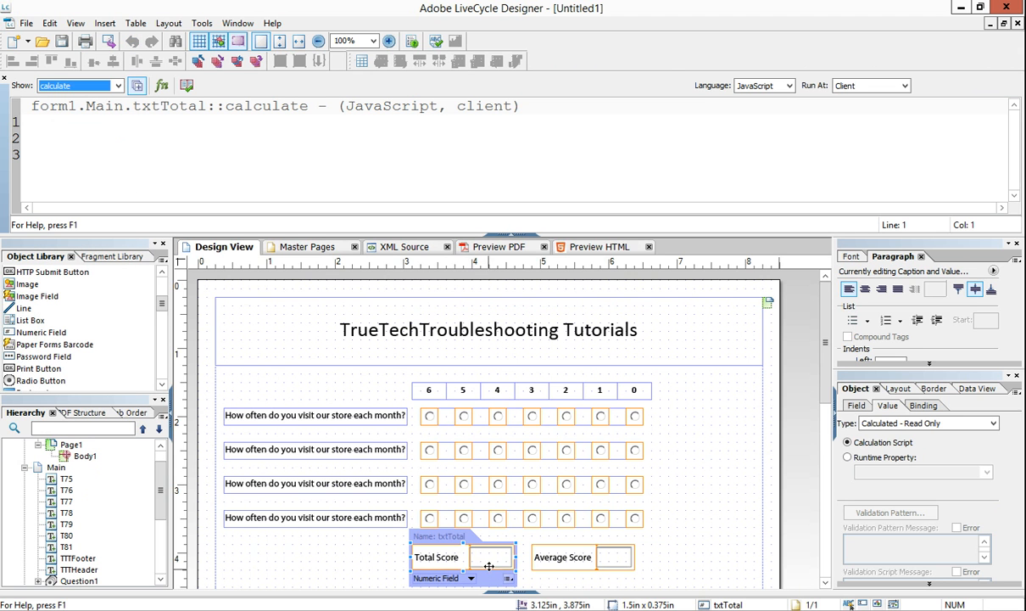
mouse_move(905, 417)
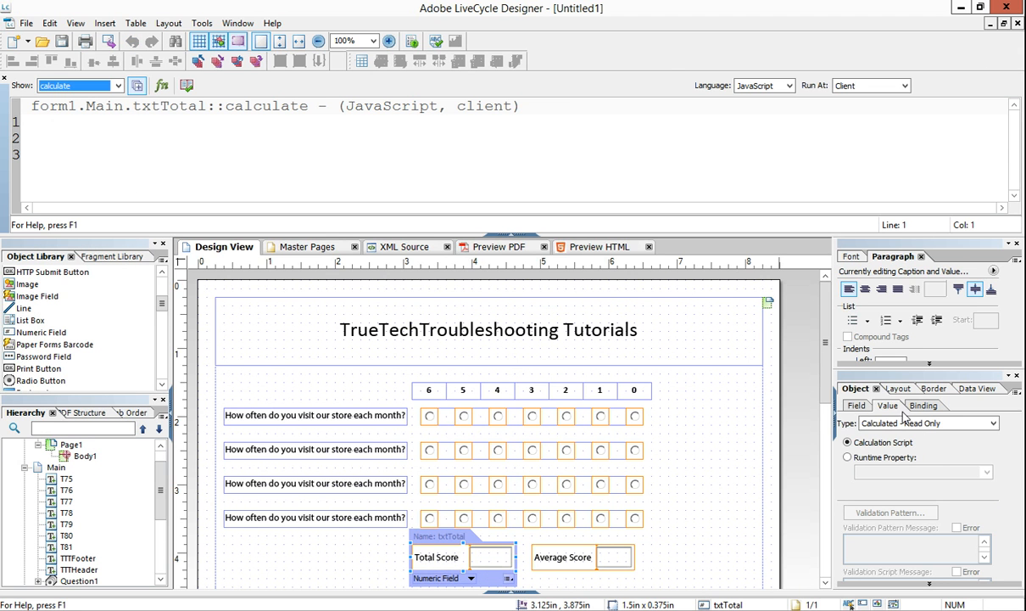
left_click(33, 139)
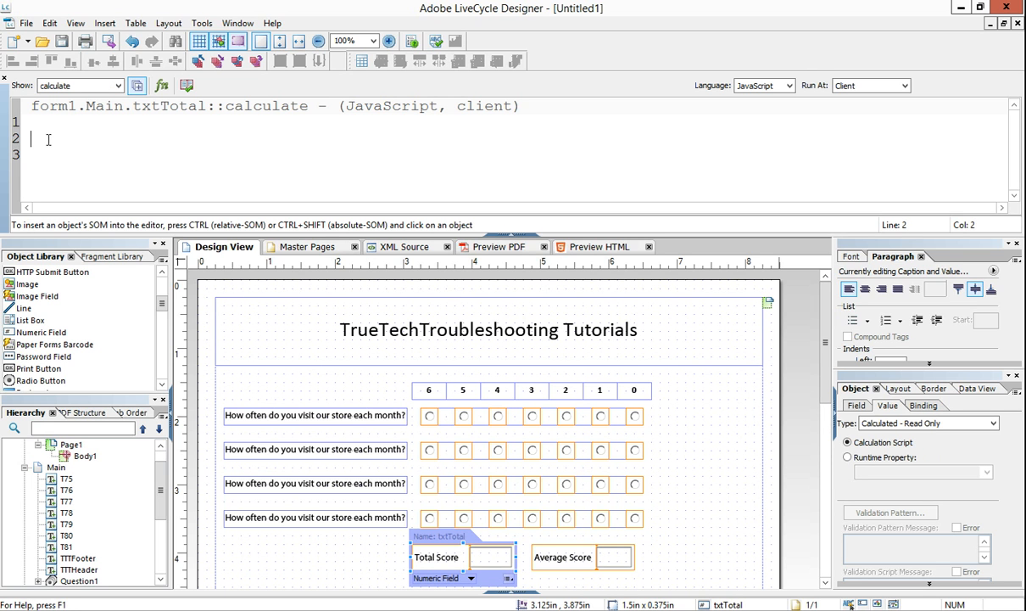
Step: Enter this.rawValue = Question1.rawValue + Question2.rawValue + Question3.rawValue + Question4.rawValue;
type("this")
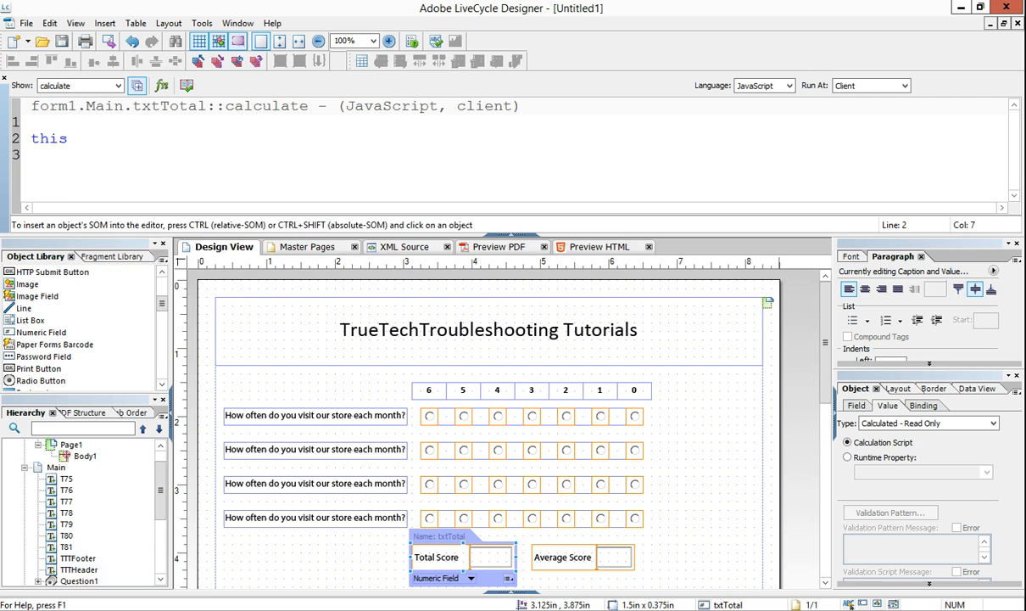
type(".rawValue")
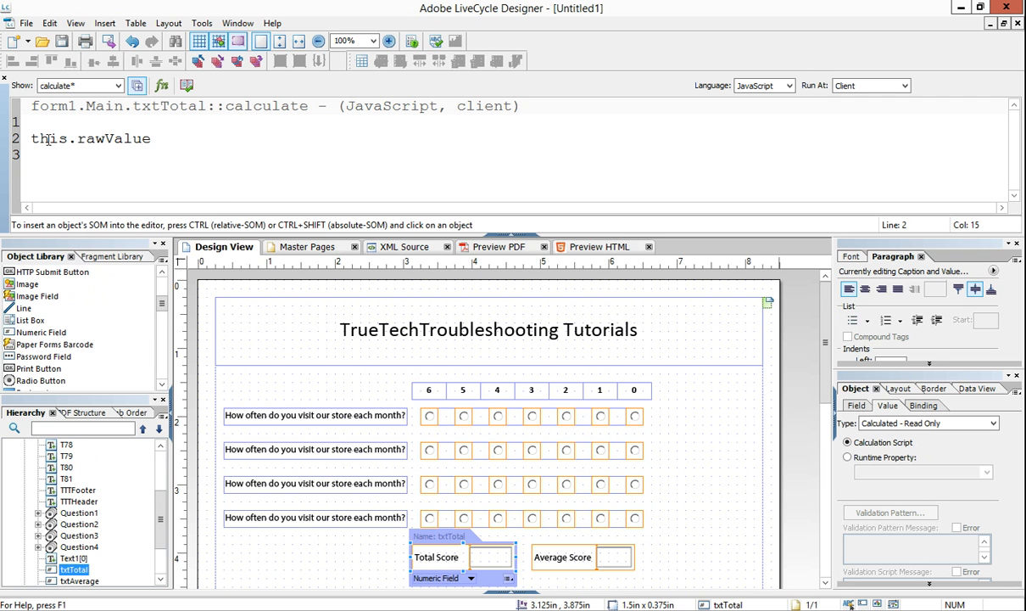
type("=")
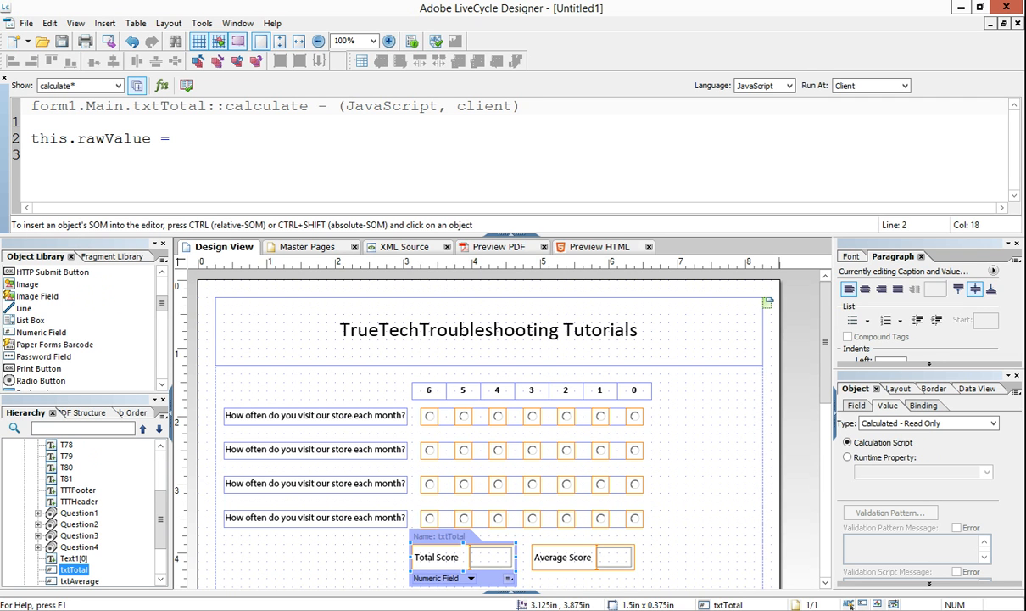
mouse_move(449, 442)
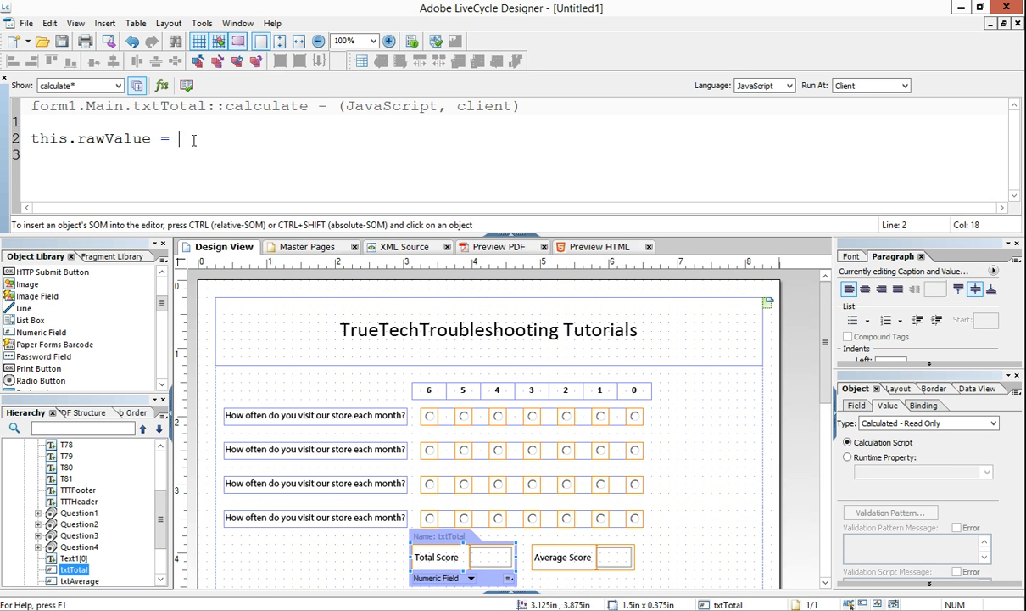
type("Question1.rawValue")
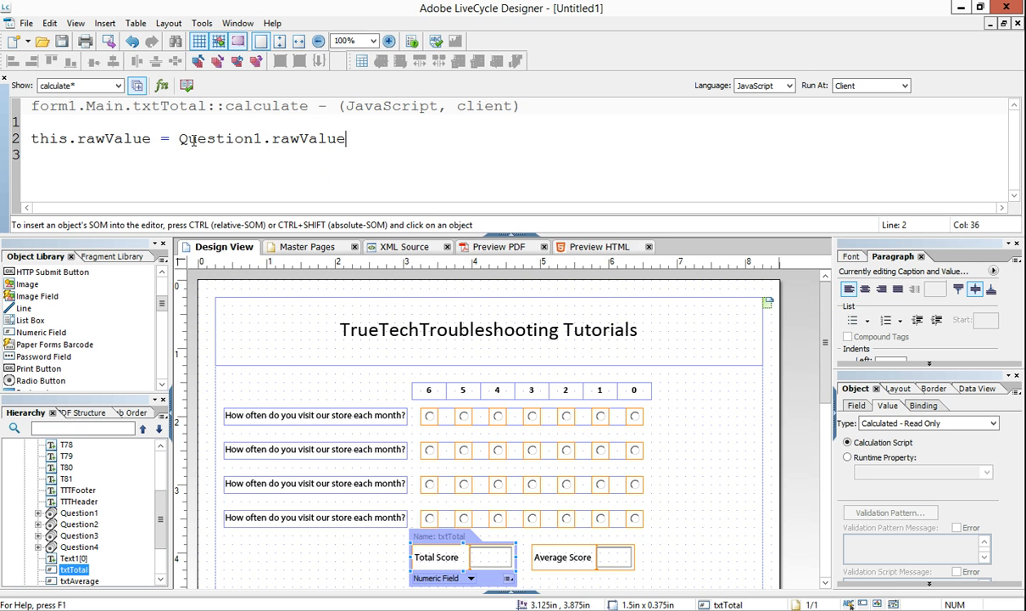
type("+")
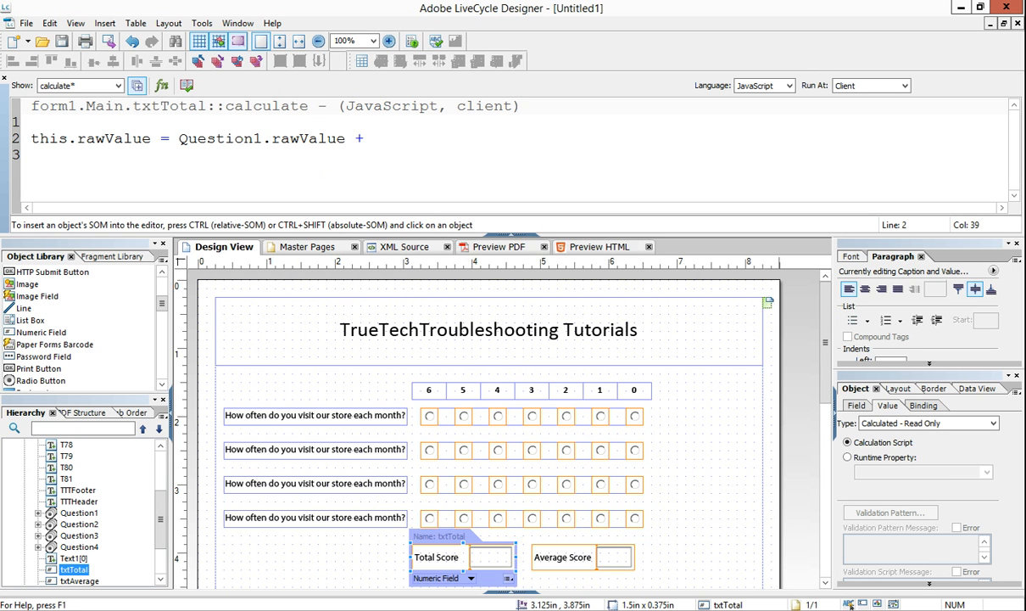
type("Question2.")
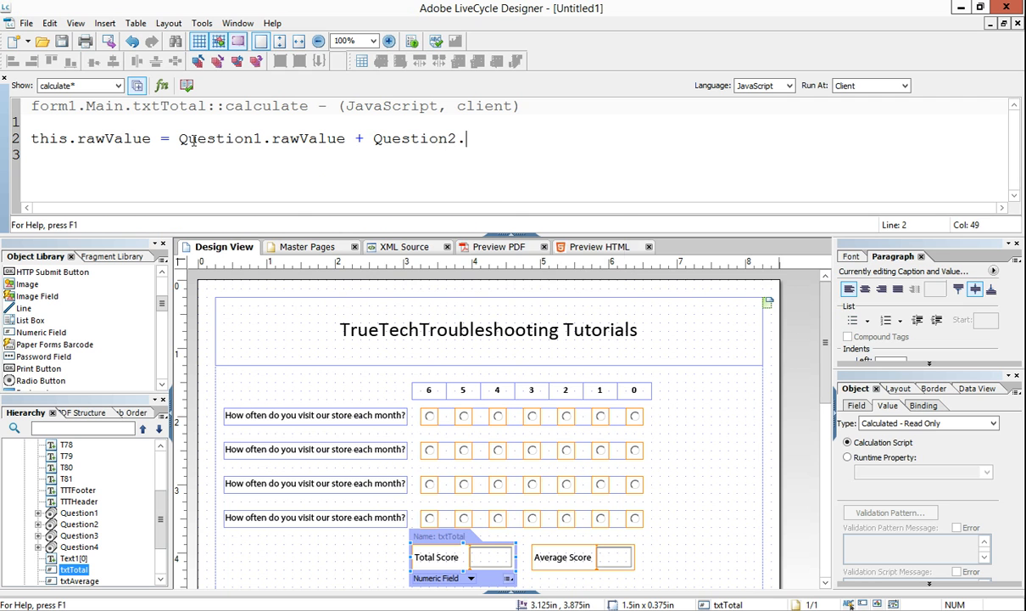
type("rawValue")
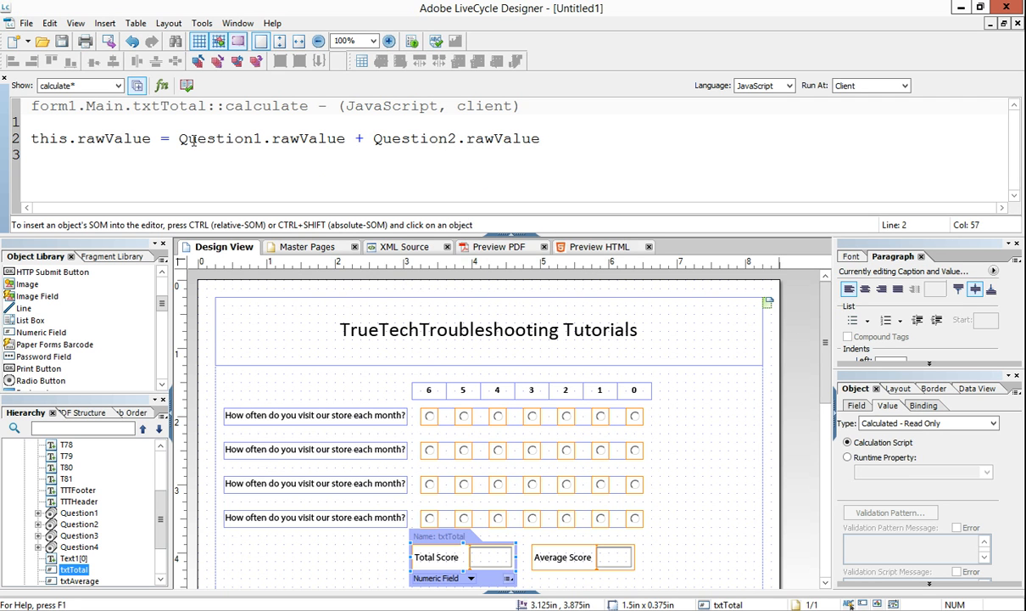
type("+ Question")
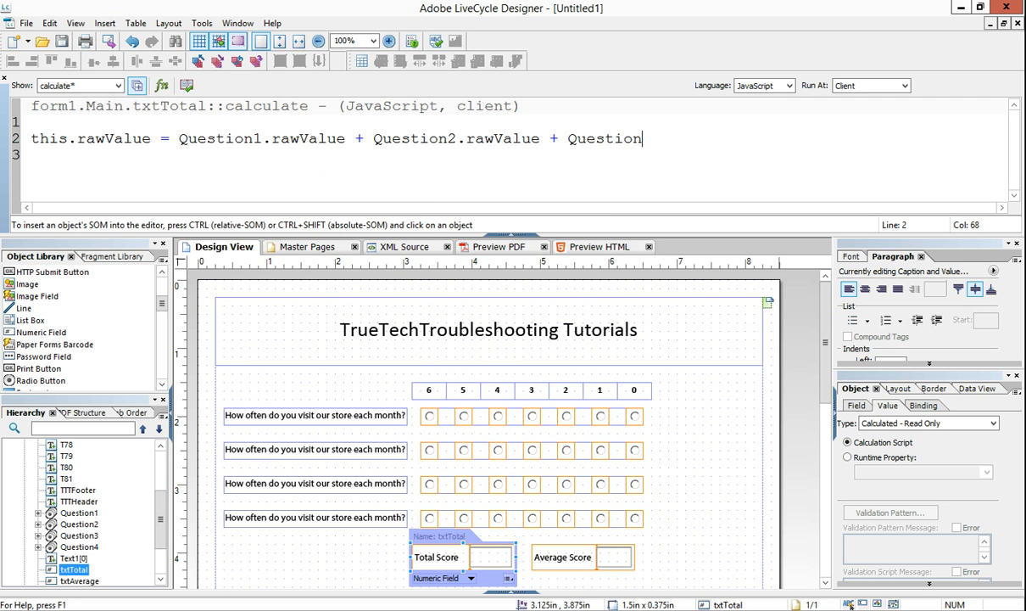
type("3.rawValue")
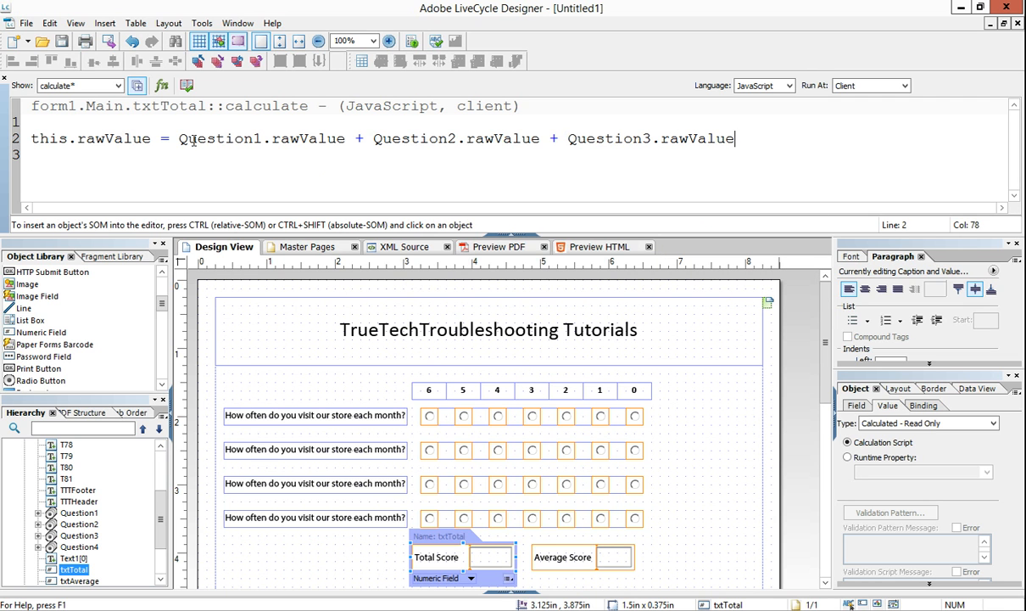
type("+ Questi")
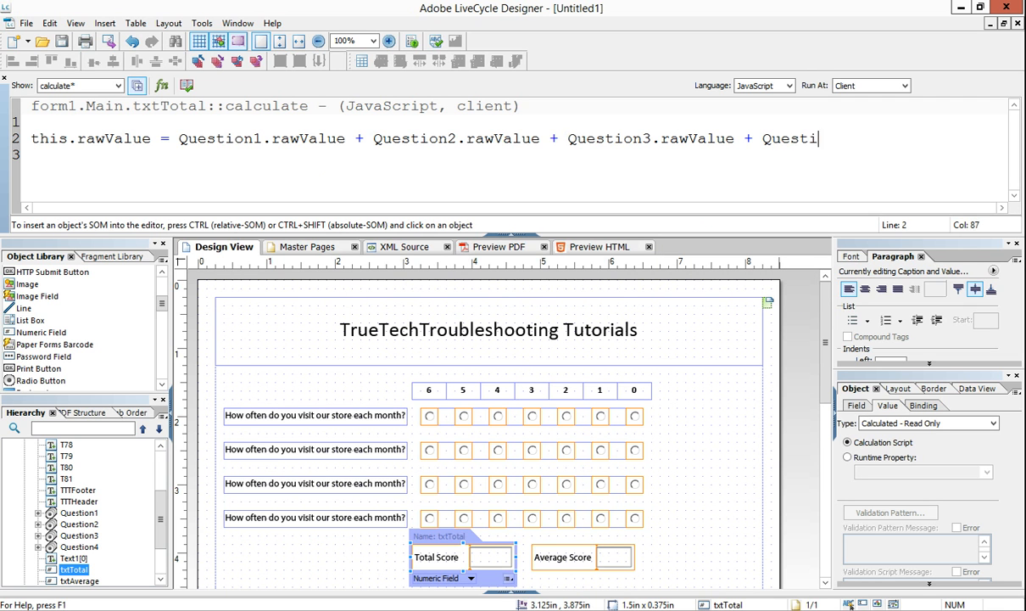
type("on4.rawValue")
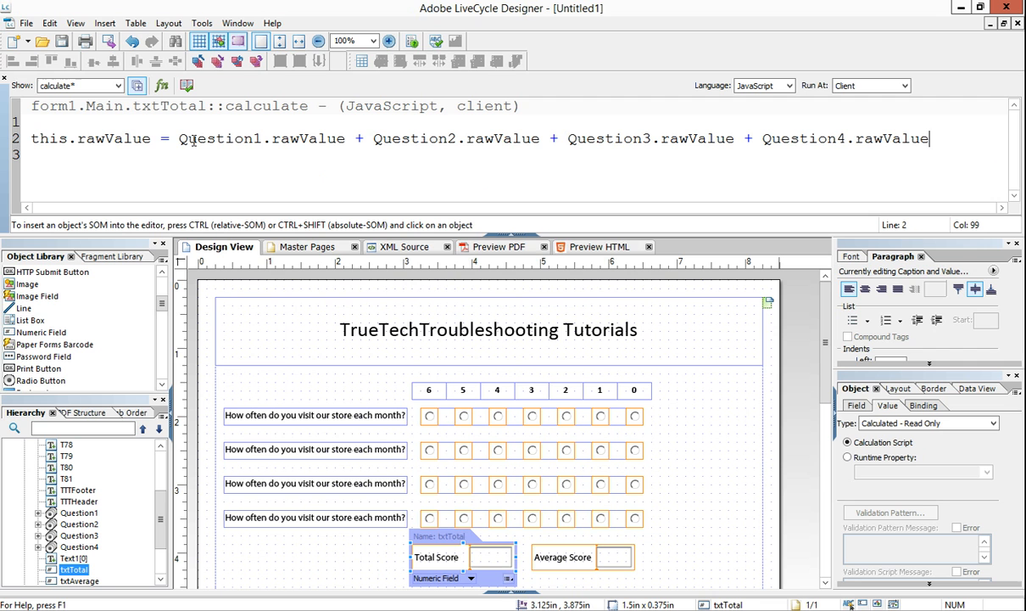
type(";")
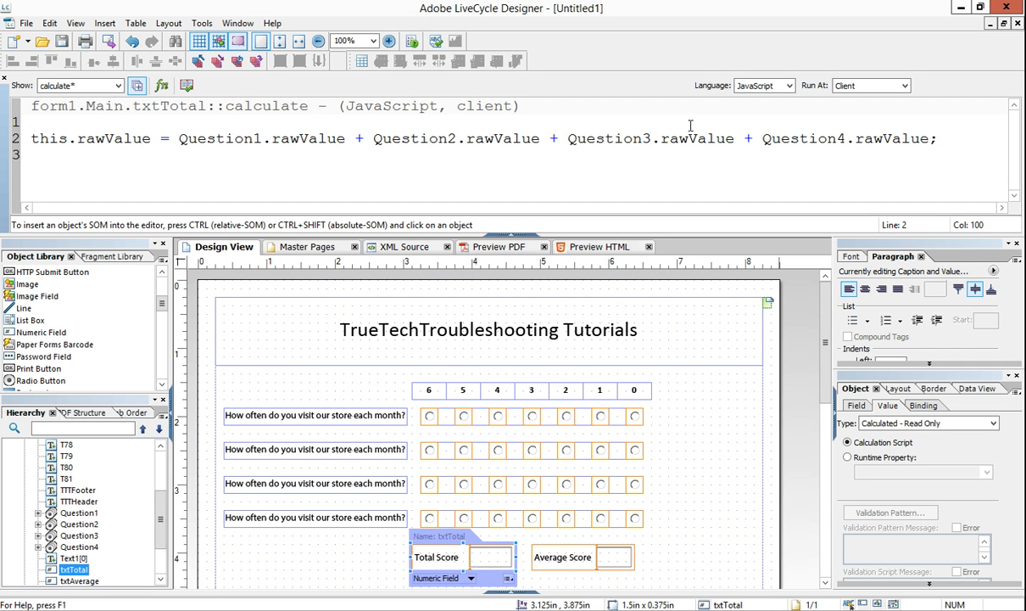
mouse_move(518, 242)
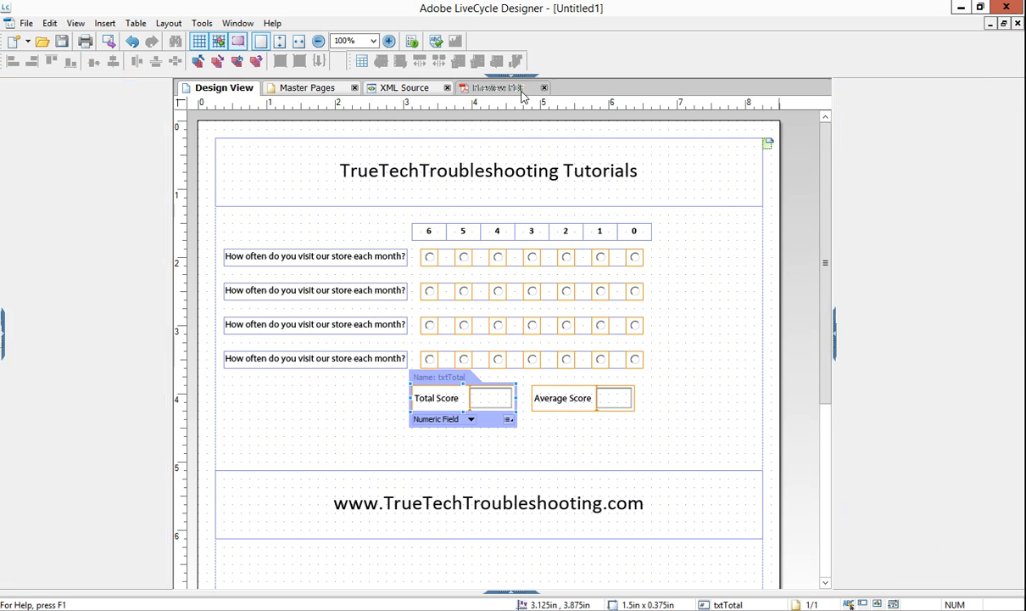
Step: Preview the PDF, choose answers 4, 3, 2 and 0, and see Total Score show 4,320
left_click(495, 87)
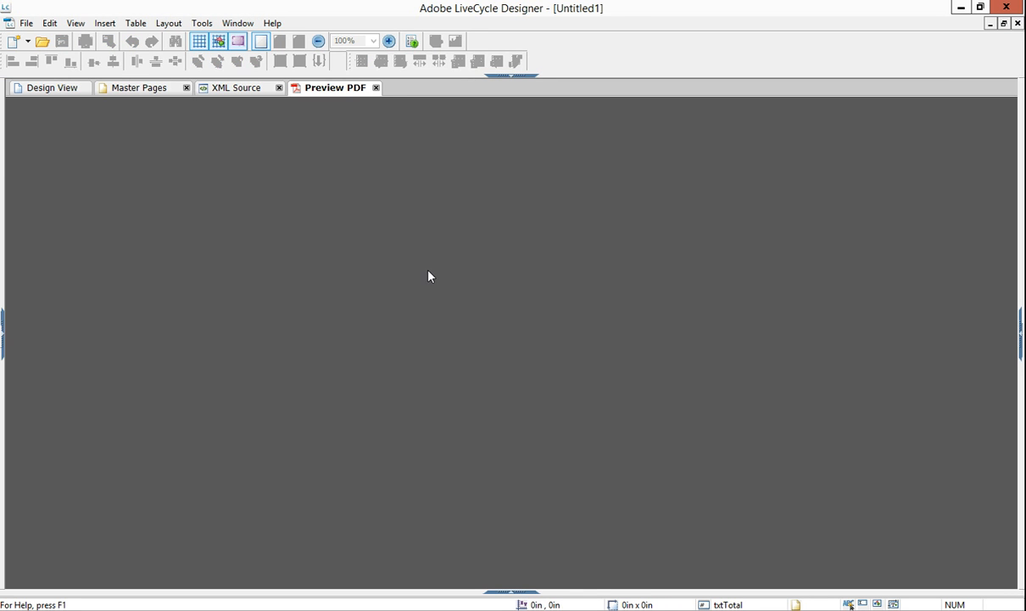
left_click(333, 87)
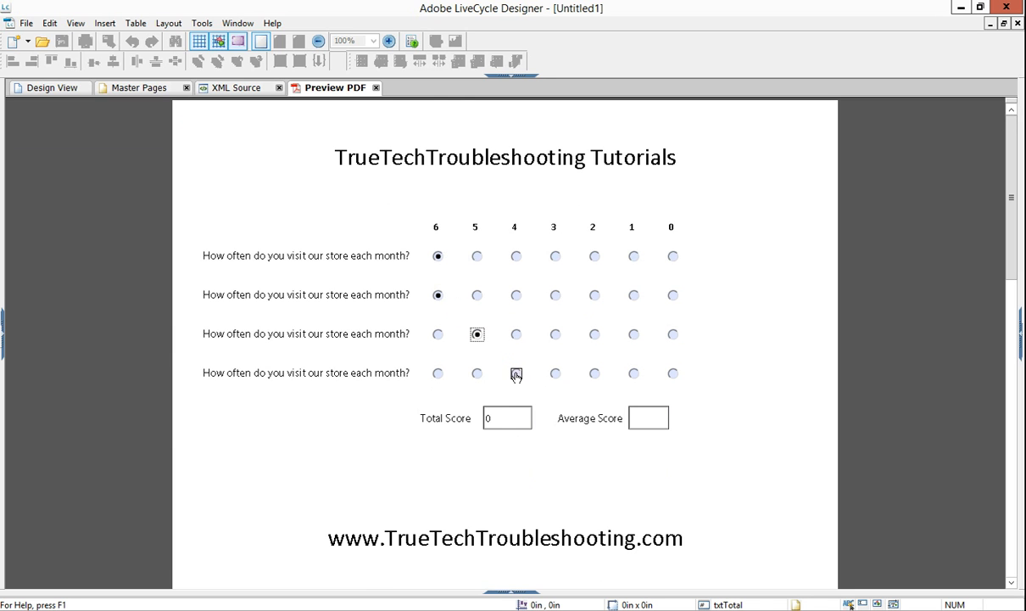
left_click(516, 373)
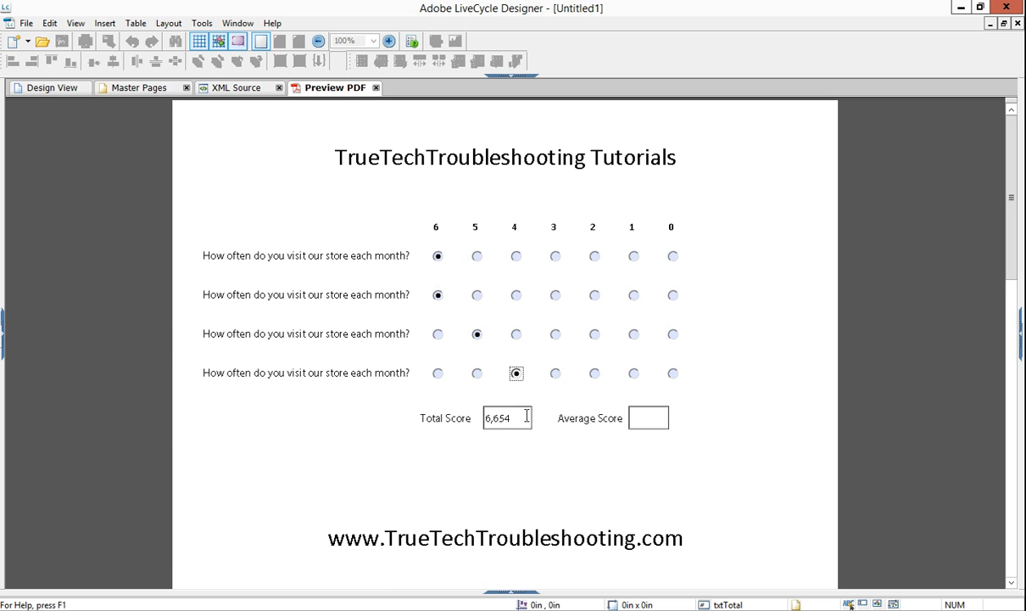
mouse_move(489, 424)
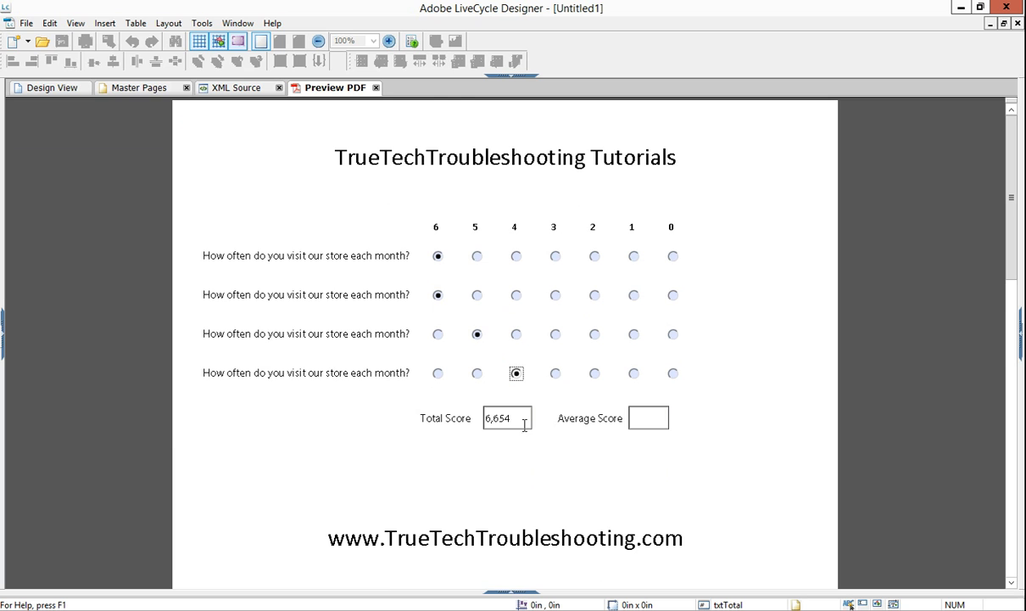
mouse_move(456, 286)
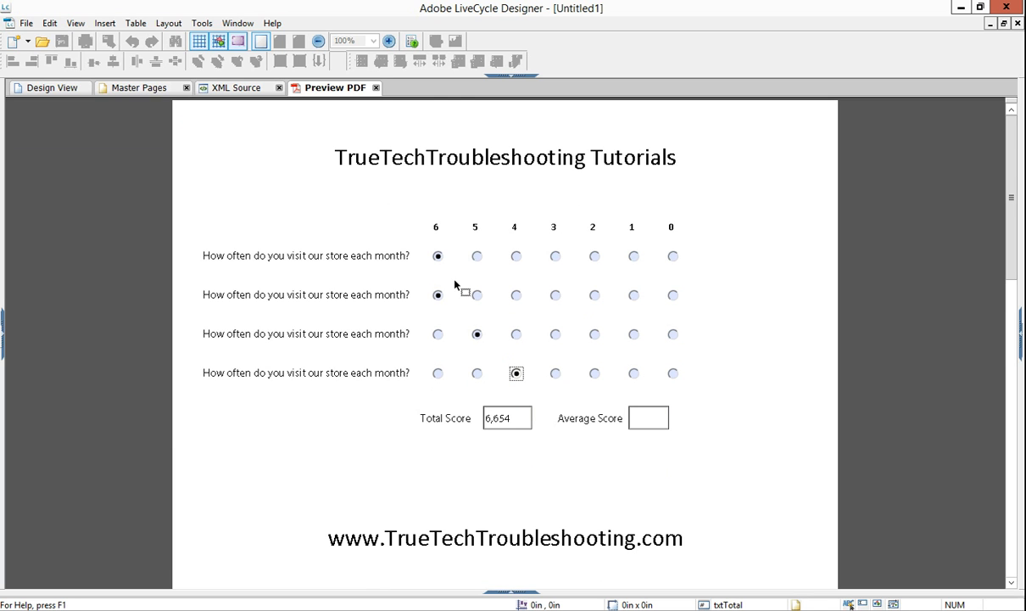
mouse_move(438, 255)
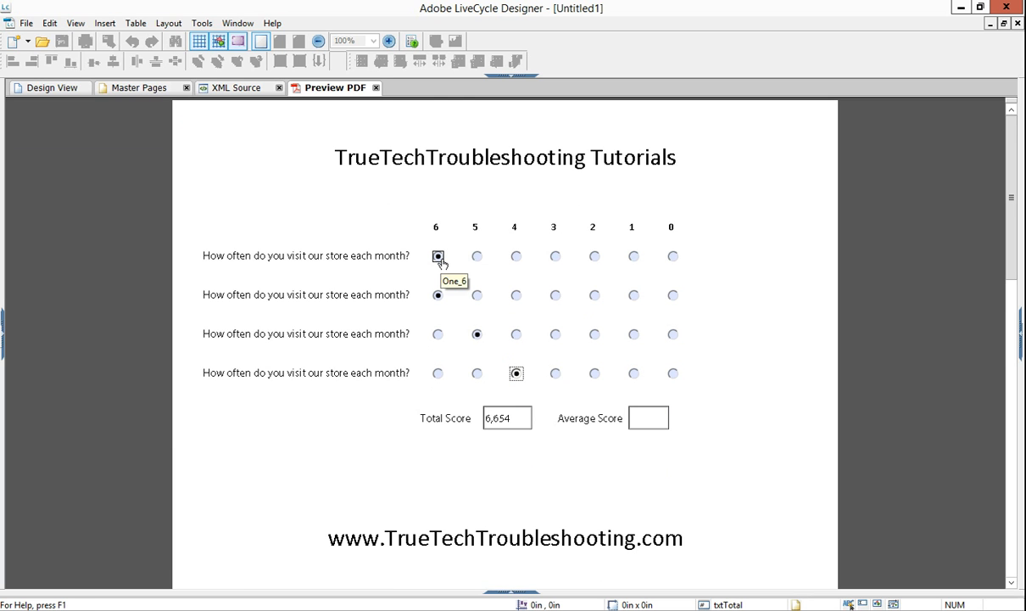
mouse_move(433, 230)
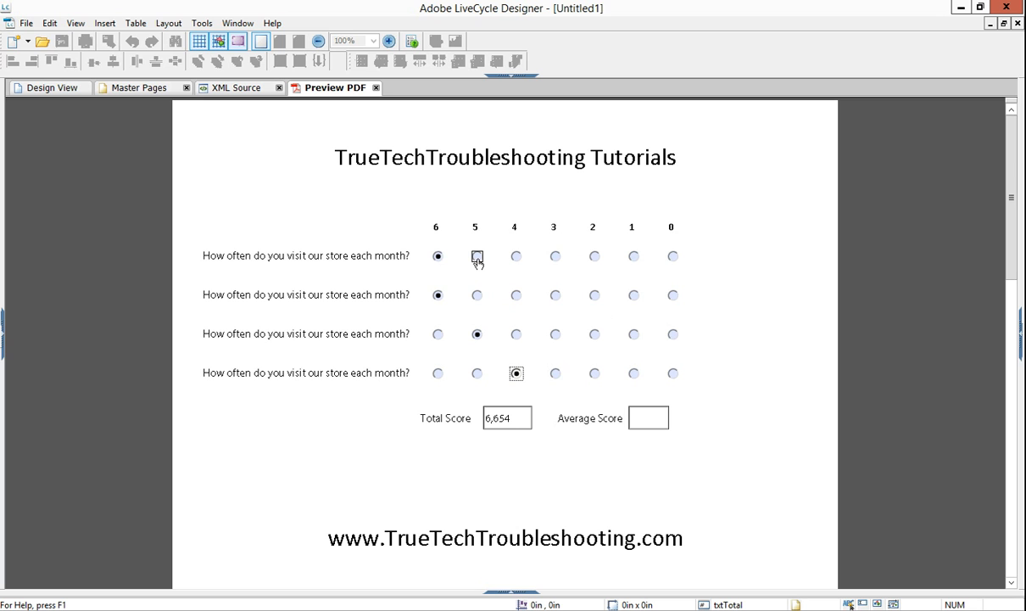
mouse_move(477, 257)
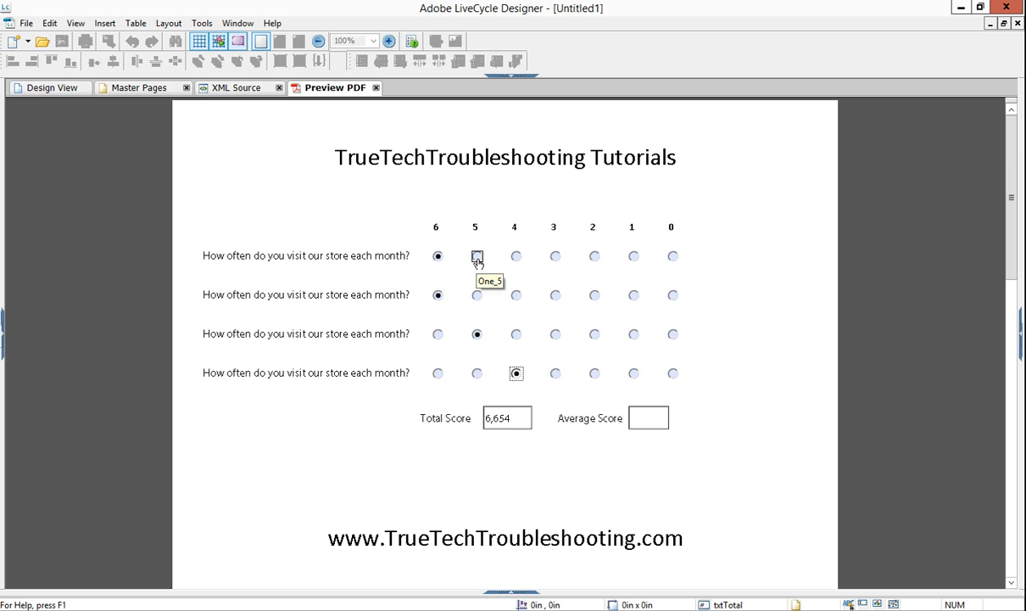
left_click(516, 255)
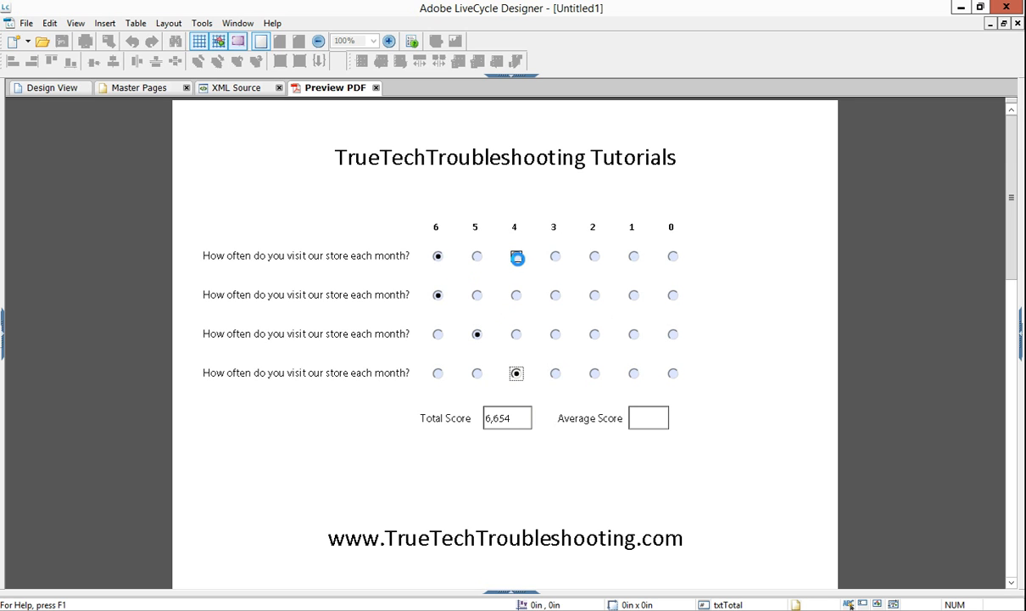
left_click(517, 255)
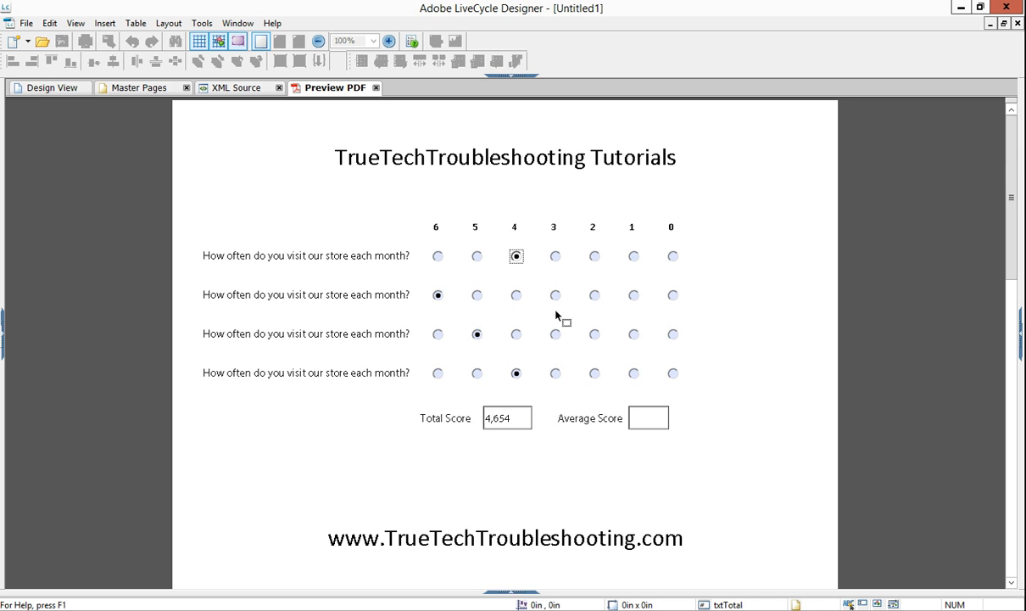
left_click(555, 295)
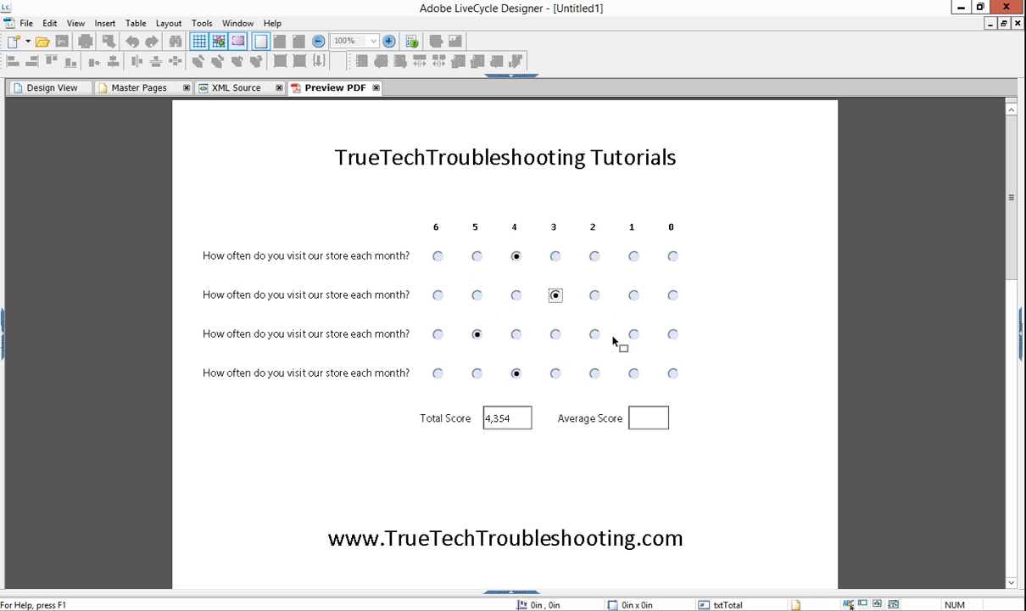
left_click(594, 333)
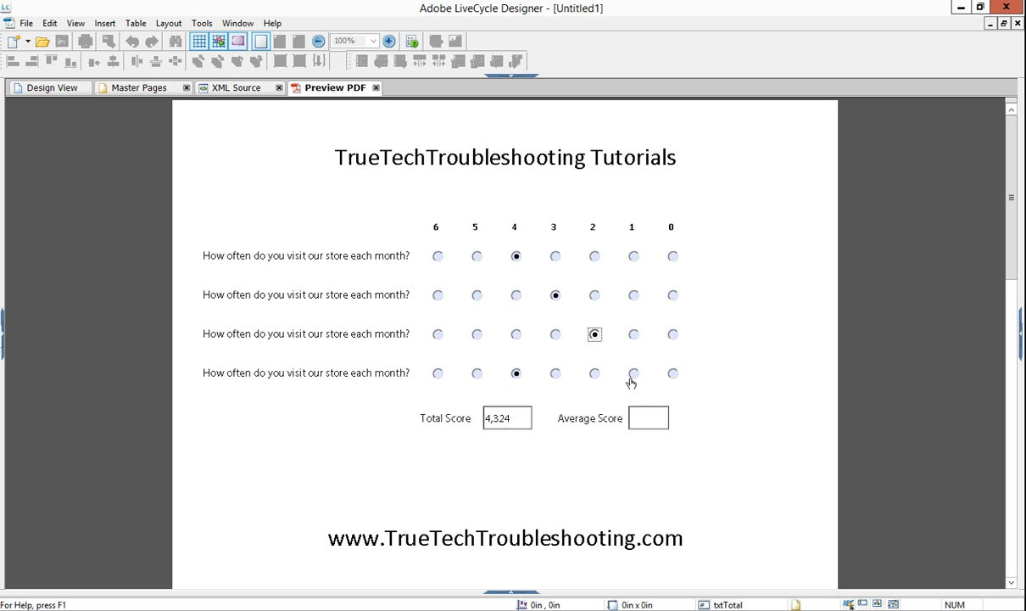
left_click(633, 373)
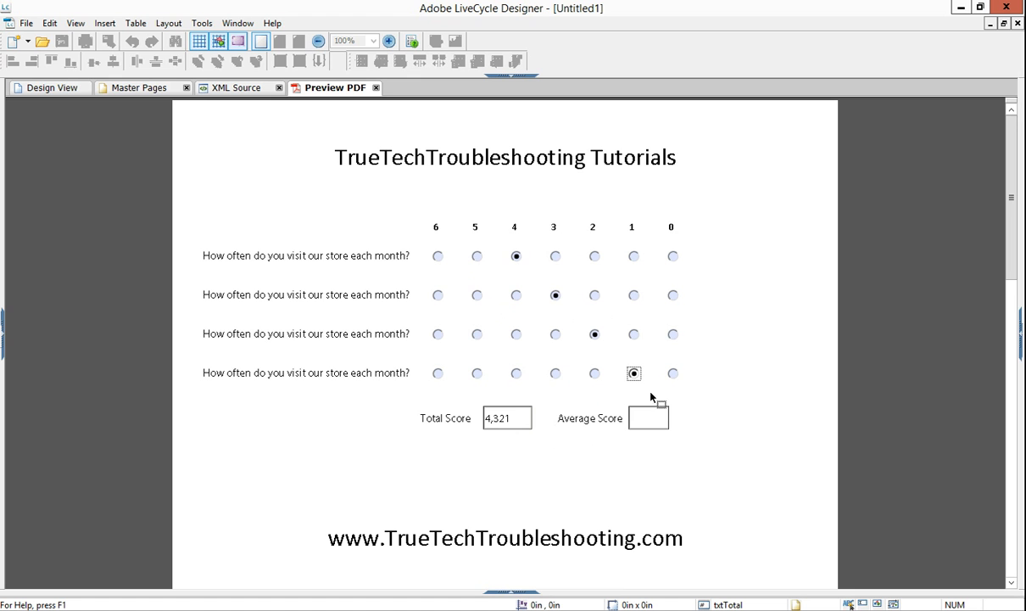
left_click(673, 373)
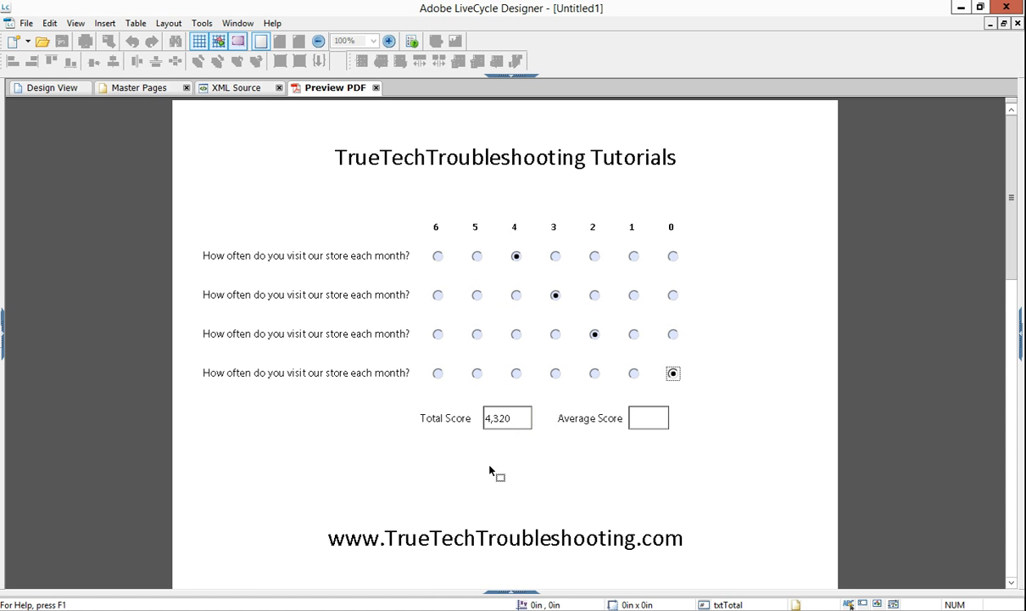
left_click(223, 88)
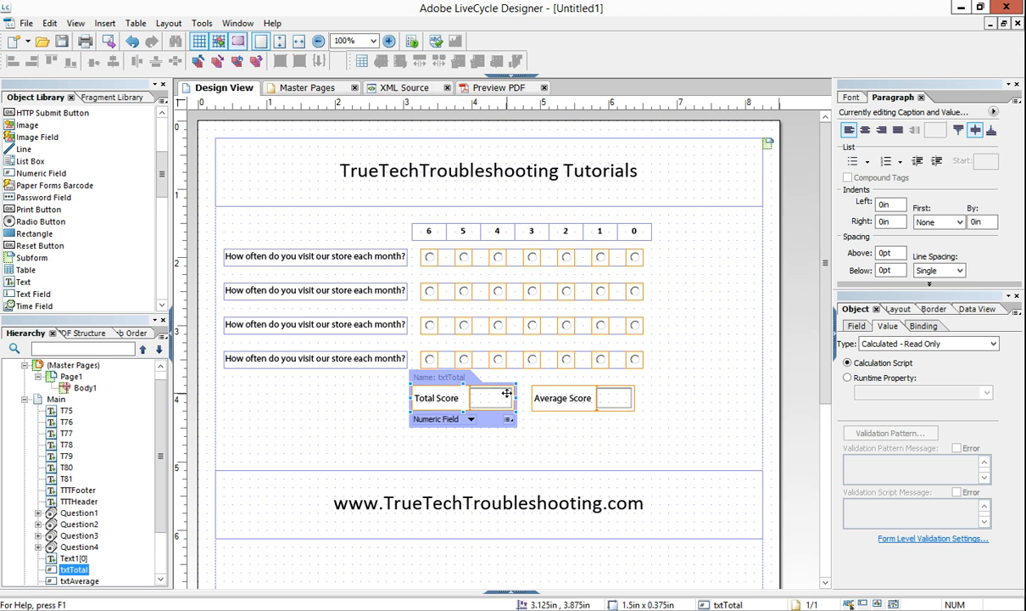
mouse_move(496, 404)
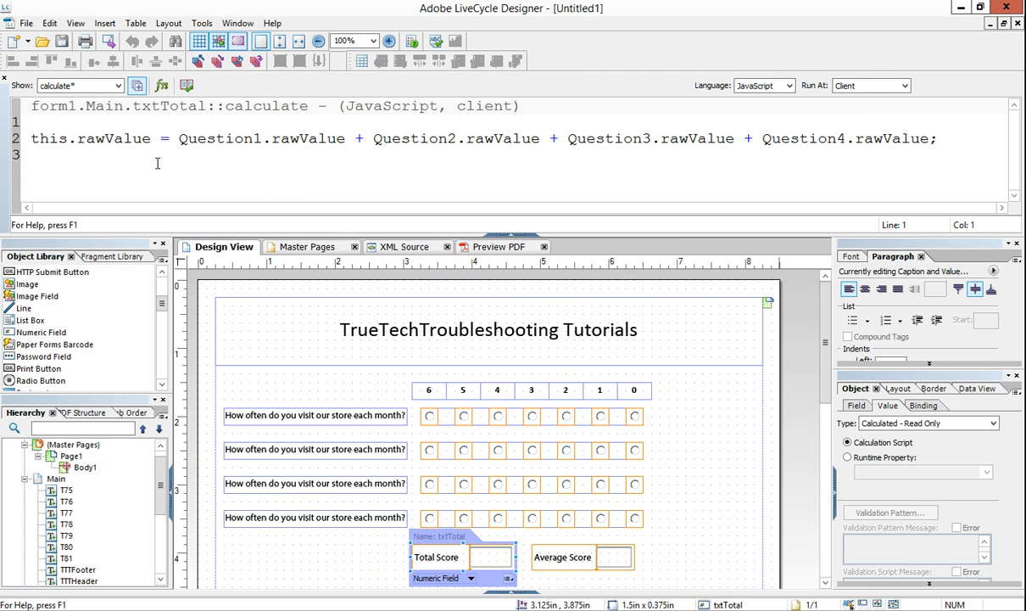
Step: Wrap each Question1–Question4 rawValue in parseInt() within txtTotal's calculate script
left_click(114, 161)
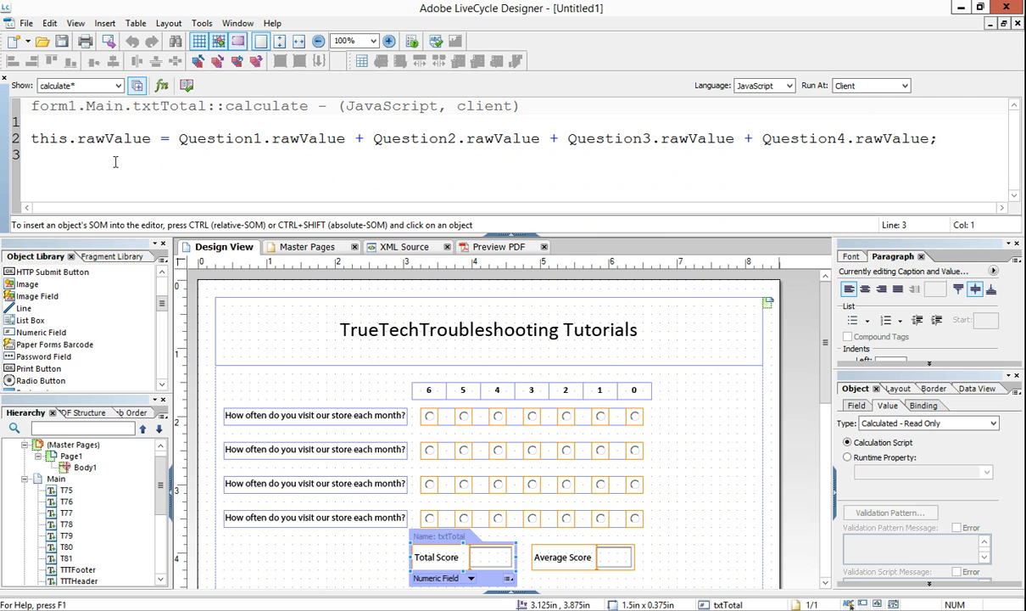
type("pars")
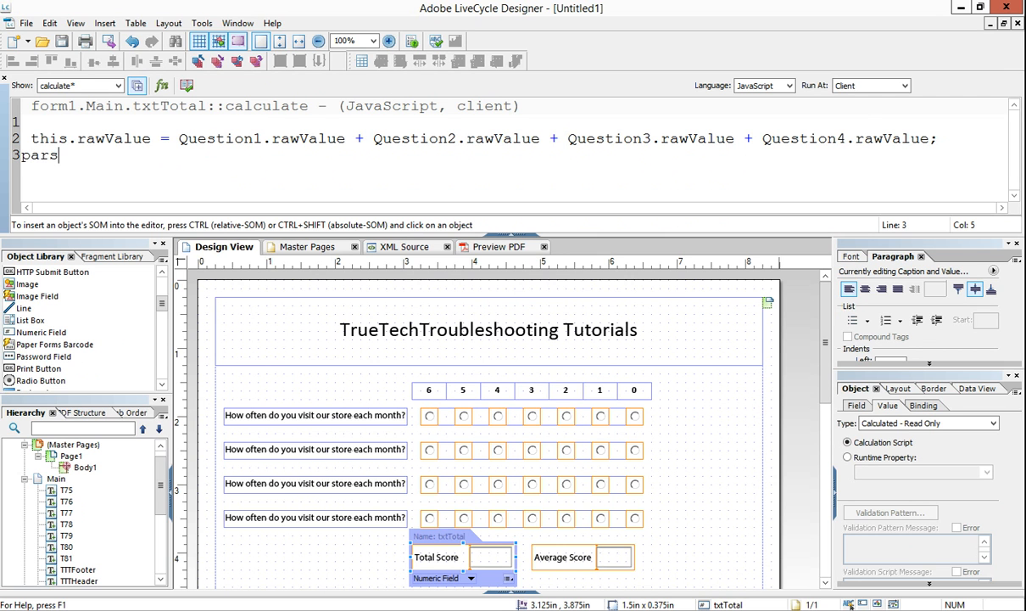
type("eInt")
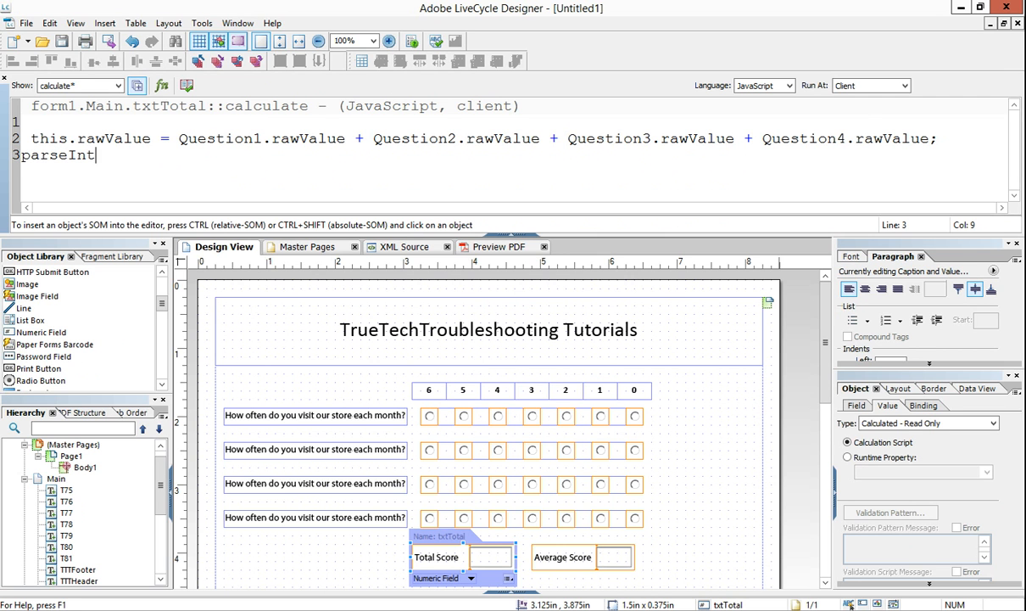
type("();")
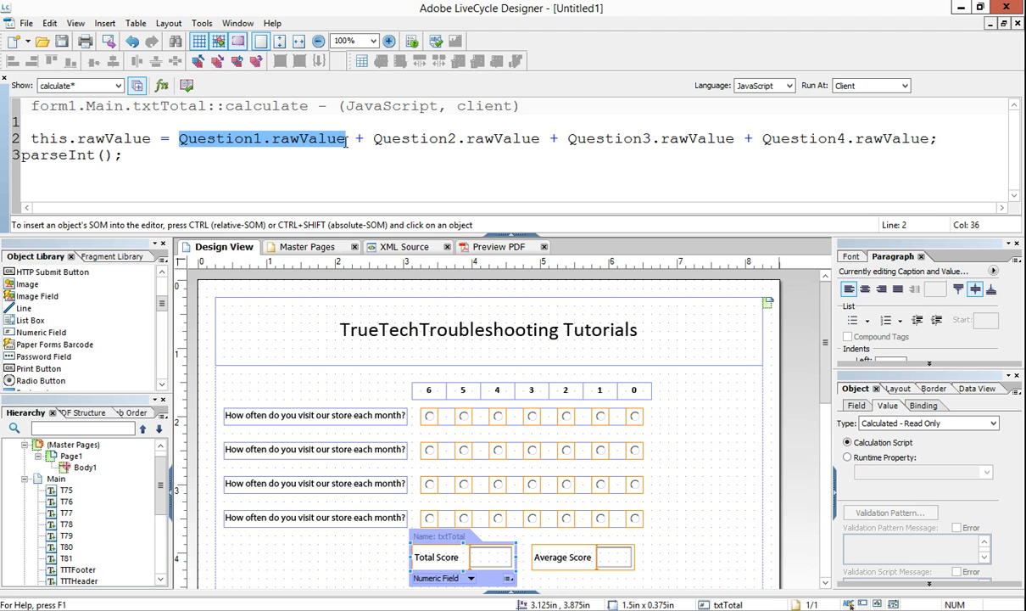
mouse_move(483, 435)
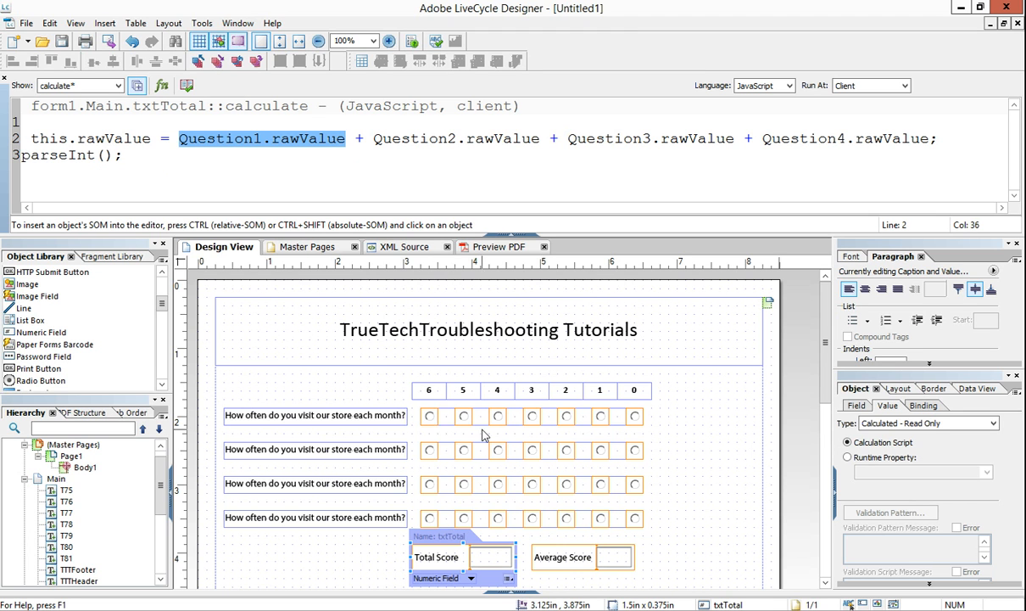
mouse_move(704, 424)
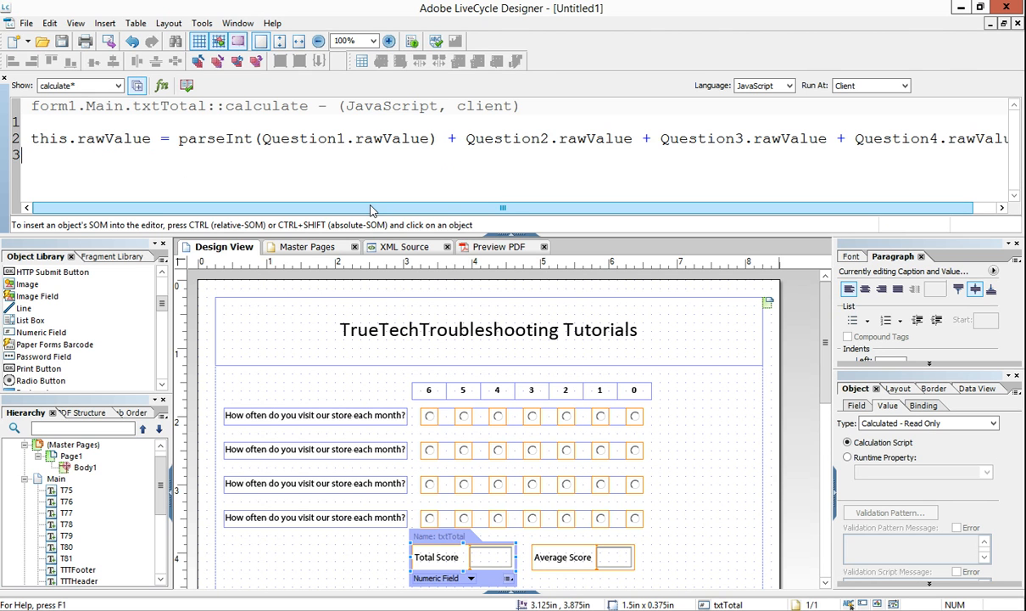
left_click(469, 165)
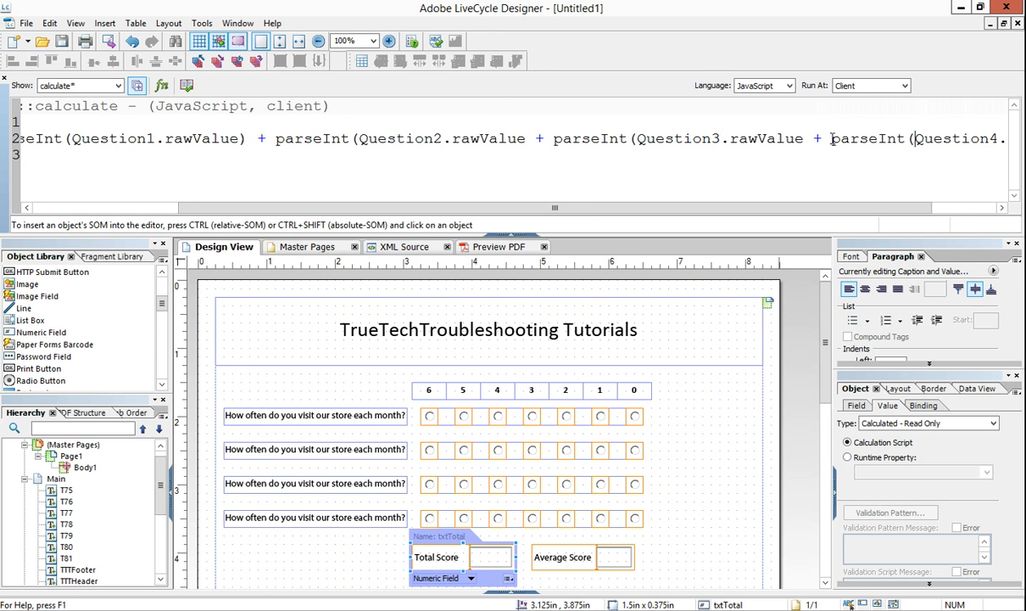
left_click(528, 139)
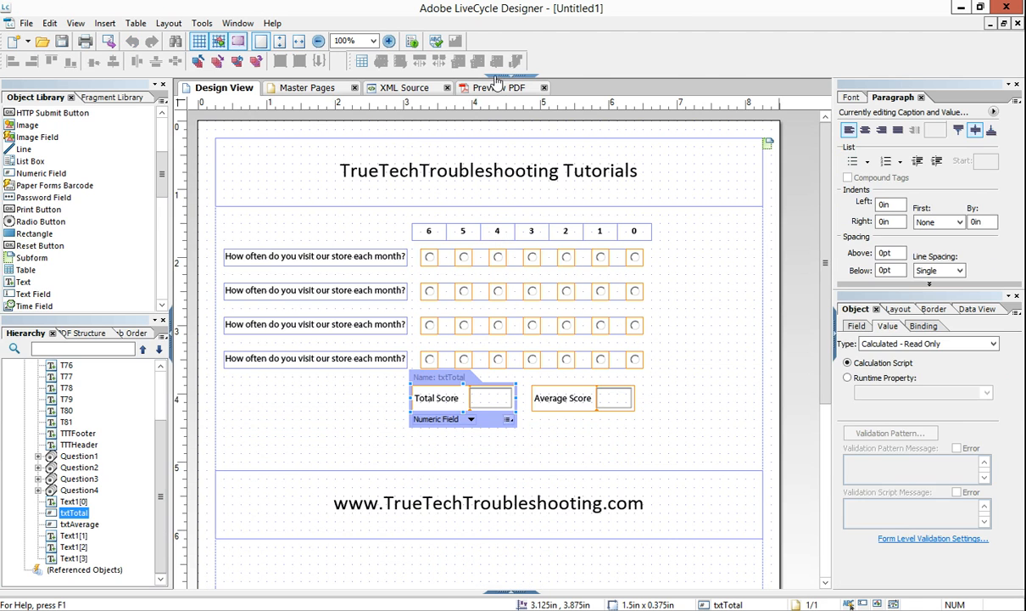
Step: Preview the PDF and change answers to confirm Total Score adds correctly (22, then 13)
left_click(492, 88)
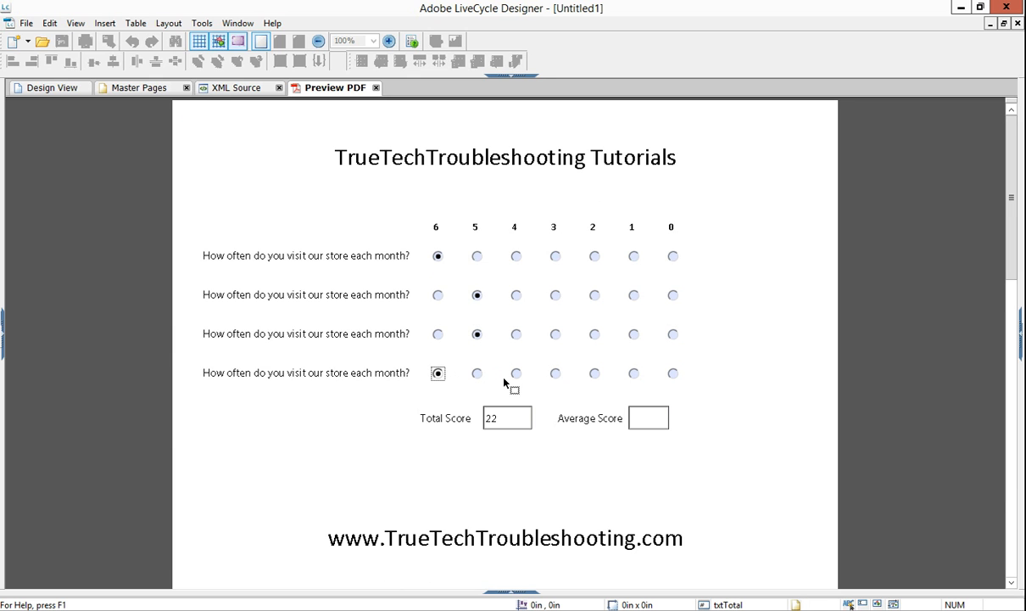
left_click(477, 295)
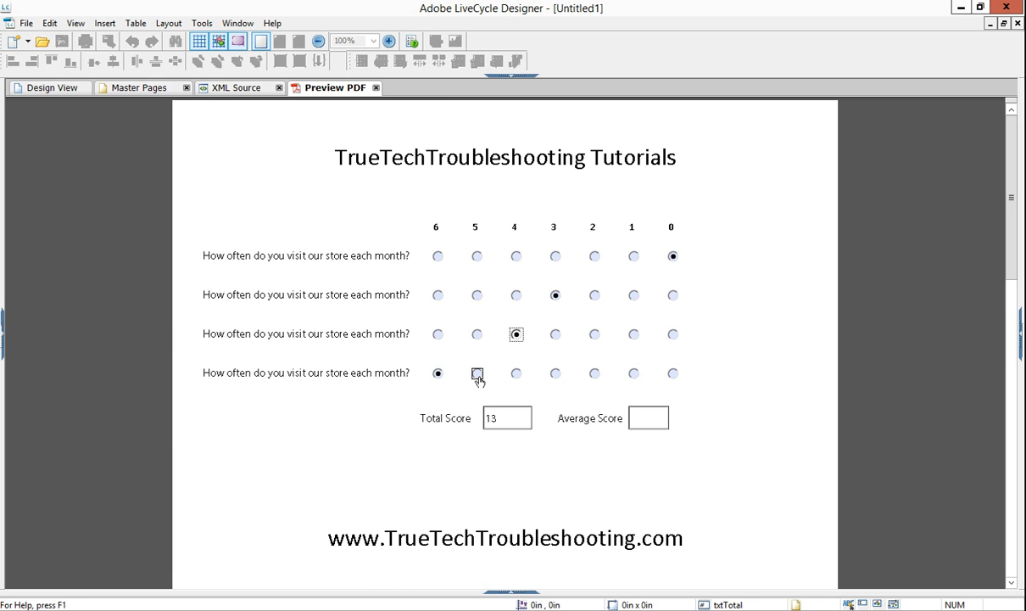
left_click(477, 373)
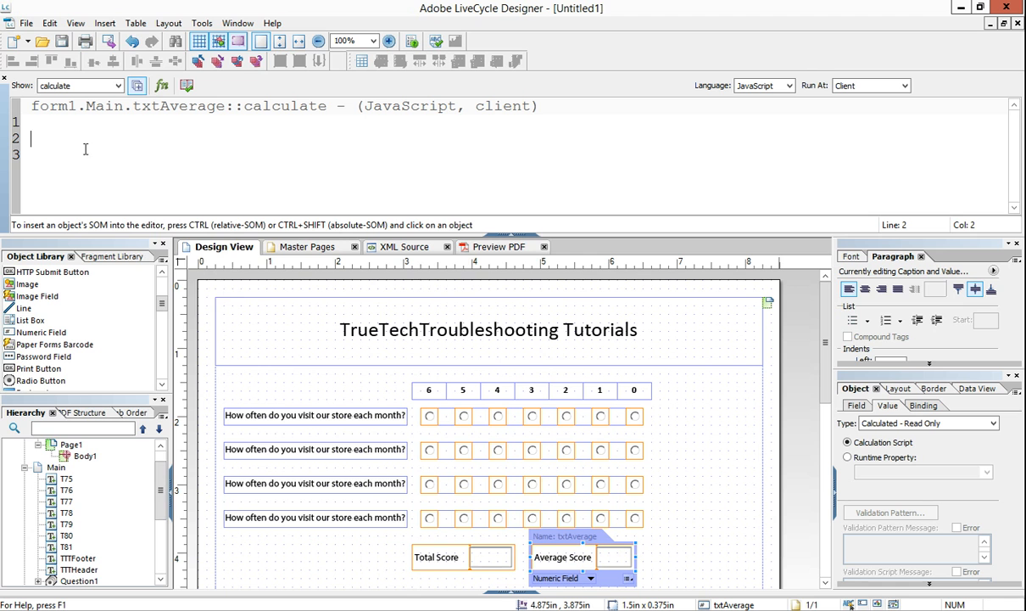
Step: Type the Average Score calculate script 'this.rawValue = txtTotal/4;'
type("this.rawValue")
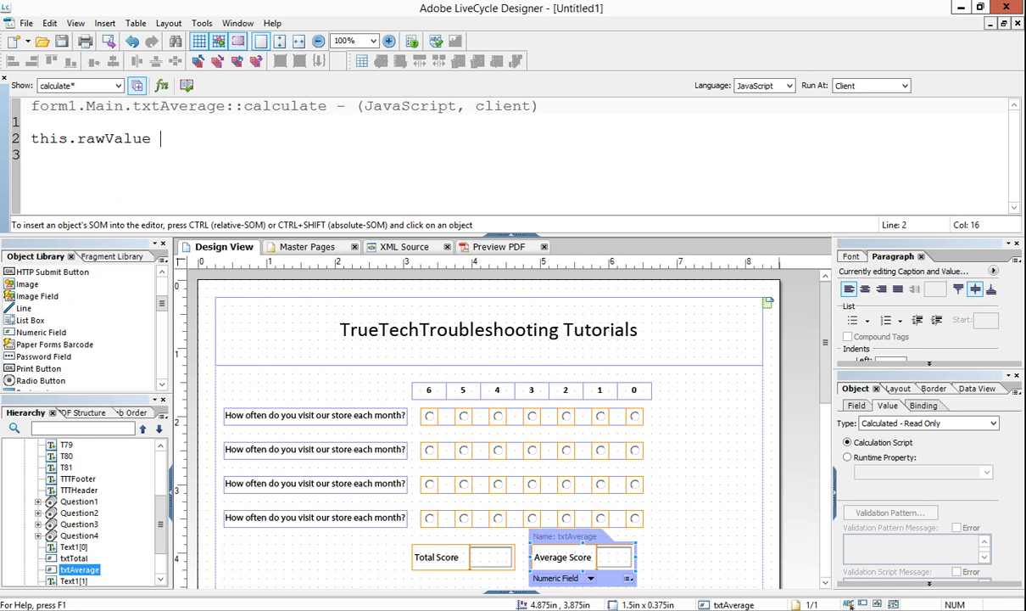
type("= t")
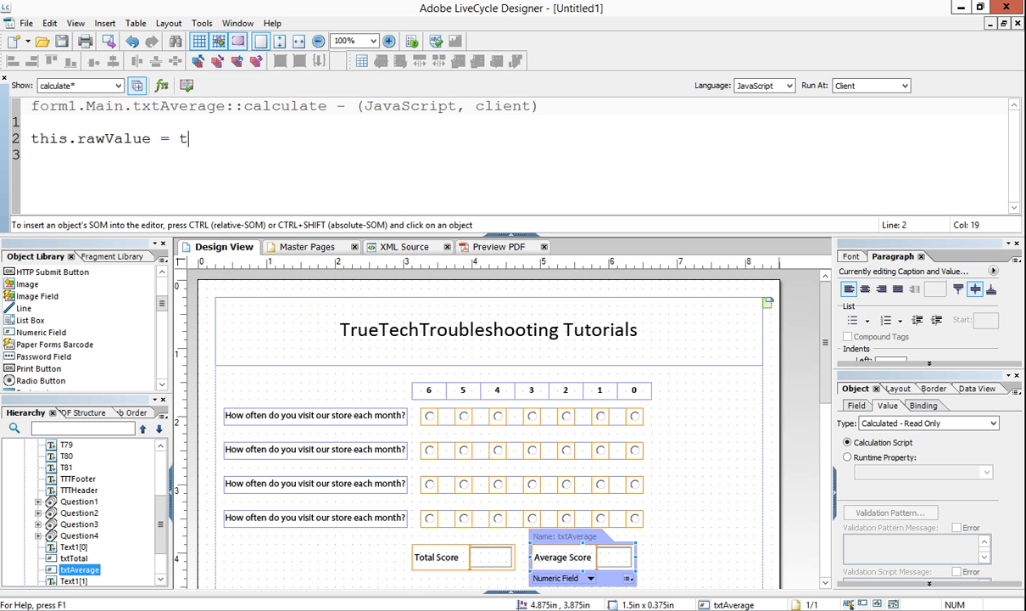
type("xtTotal")
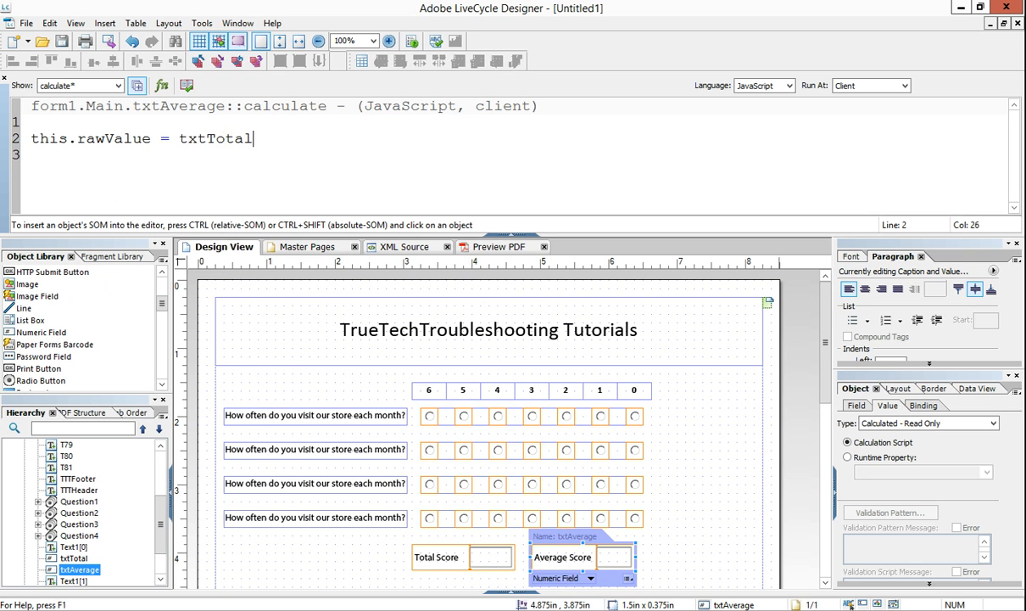
type("/4;")
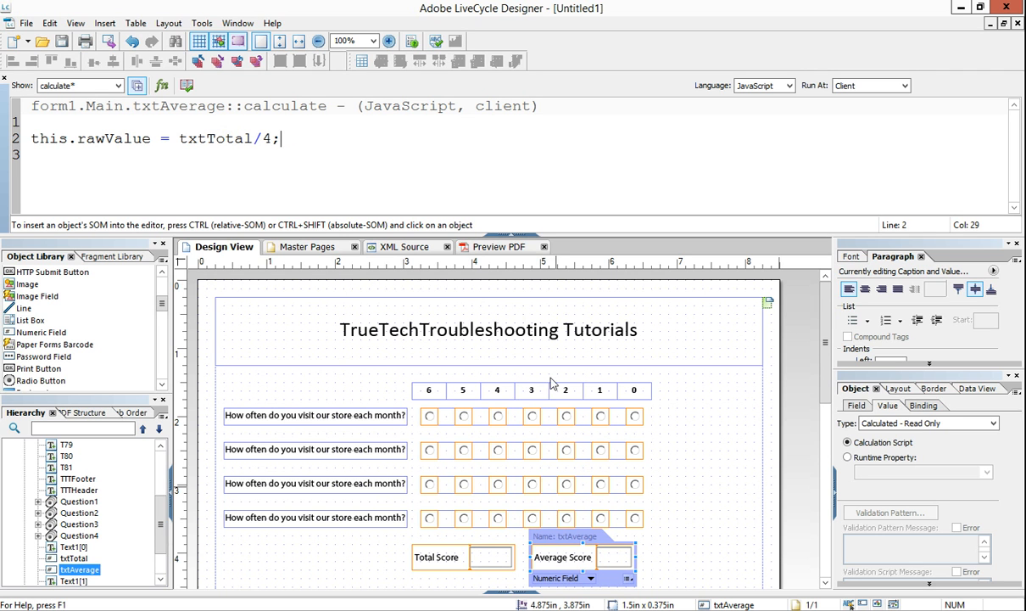
mouse_move(525, 240)
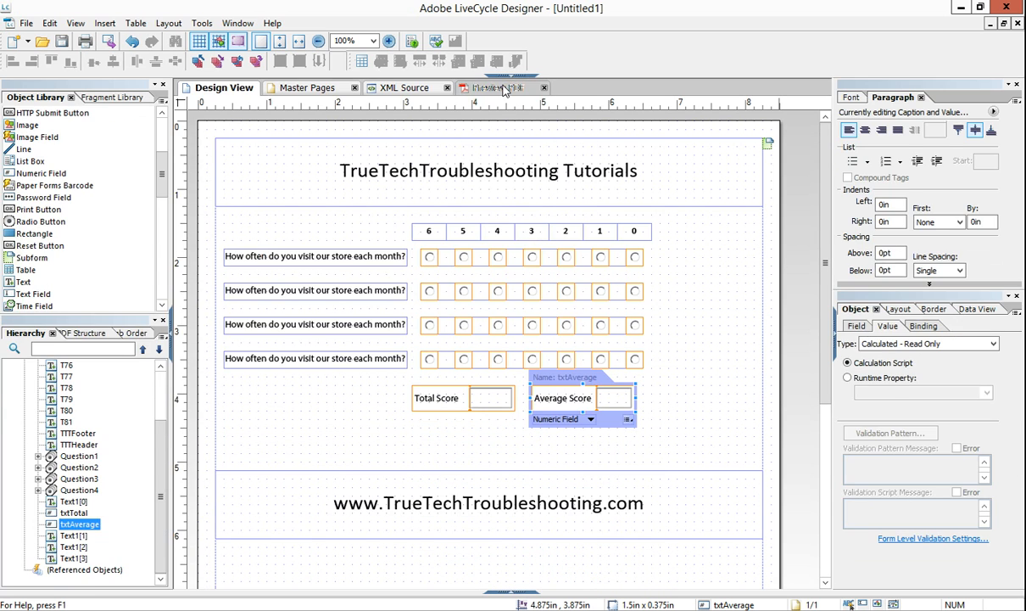
Step: Preview the PDF, answer the questions, see Total 8 with blank Average, return to design
left_click(497, 87)
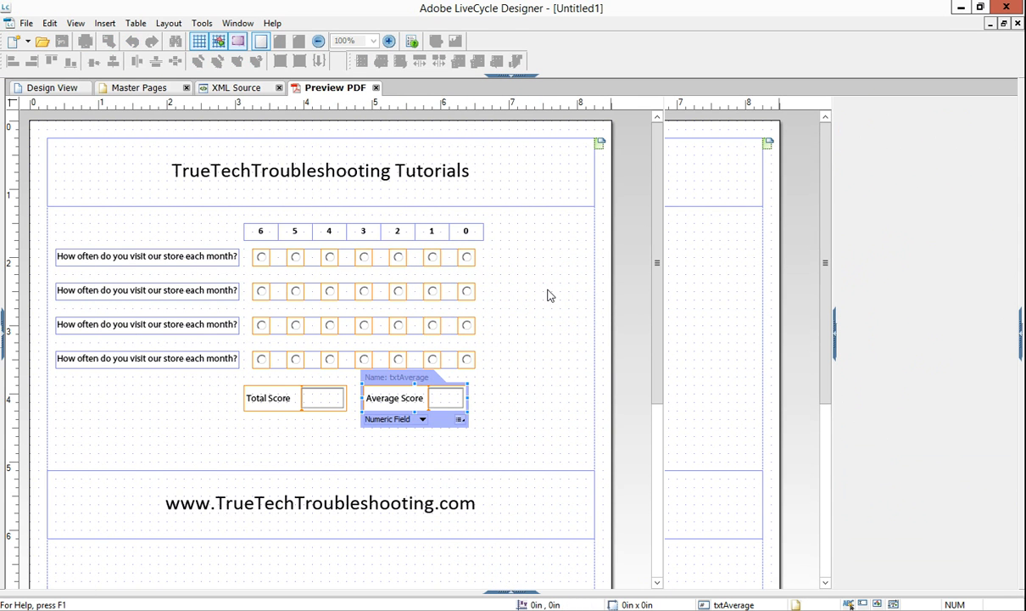
left_click(334, 88)
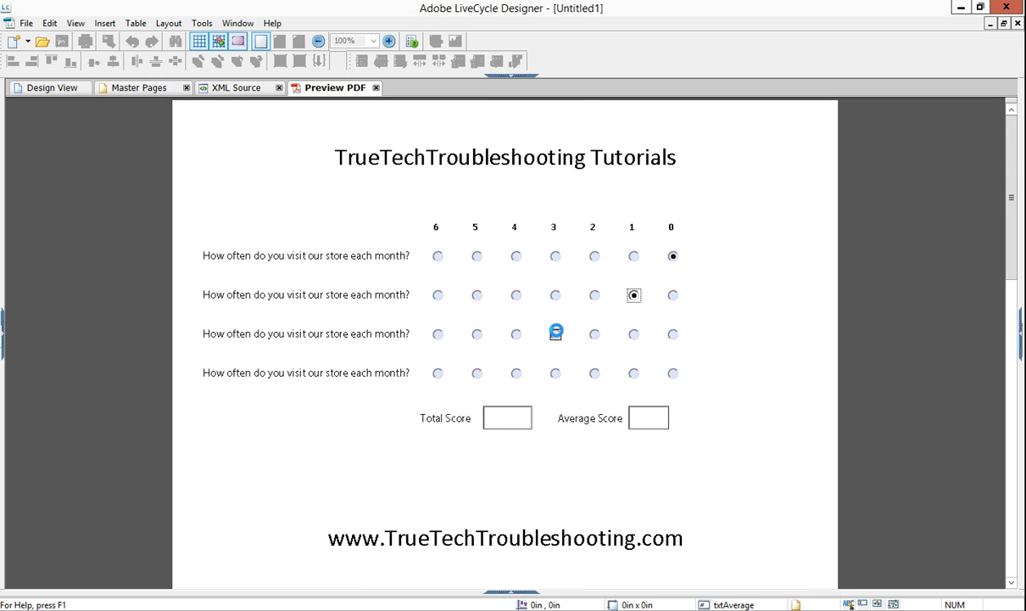
left_click(515, 373)
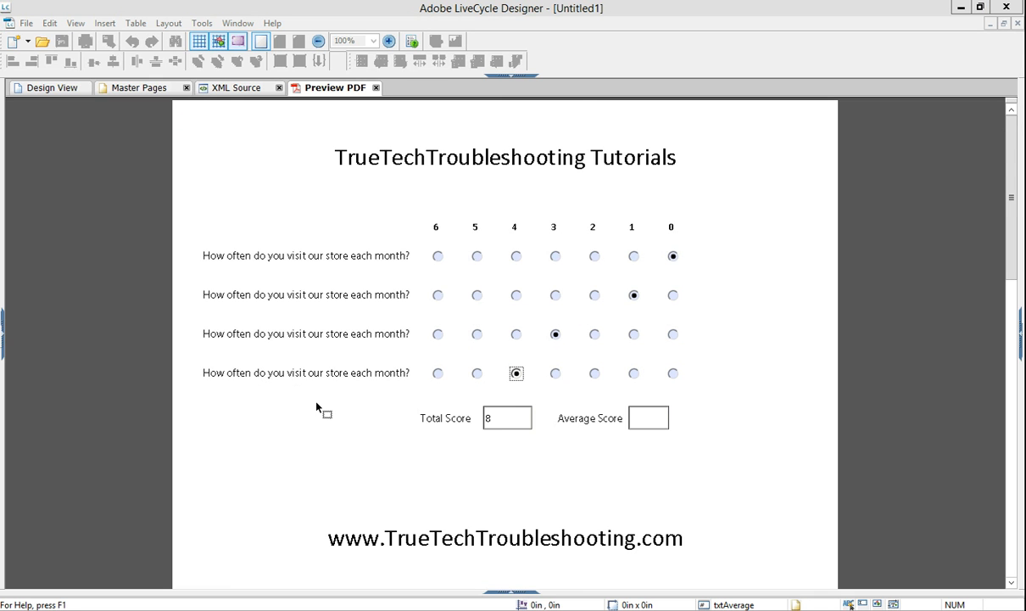
mouse_move(343, 424)
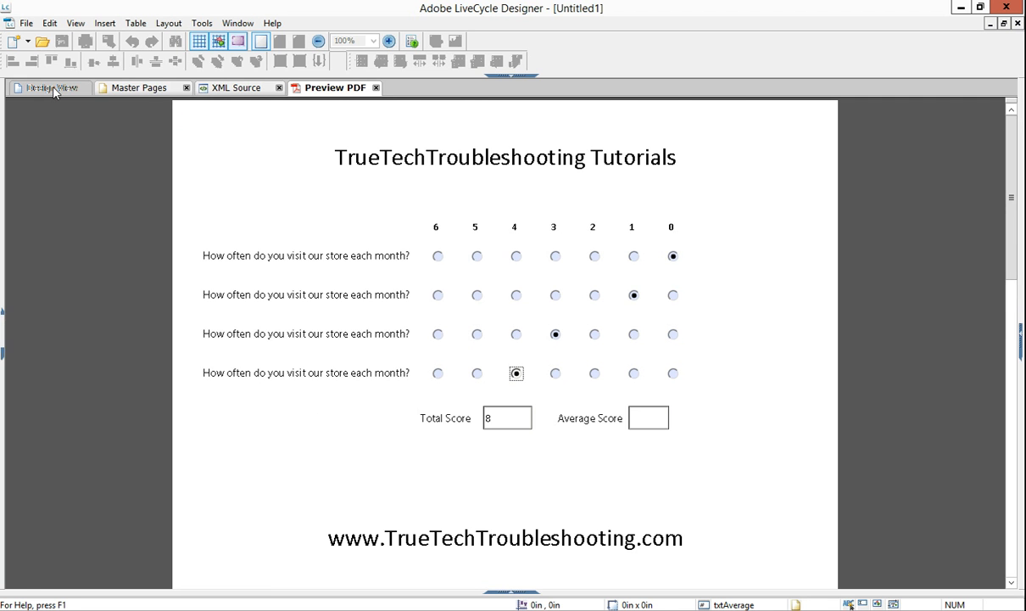
left_click(49, 87)
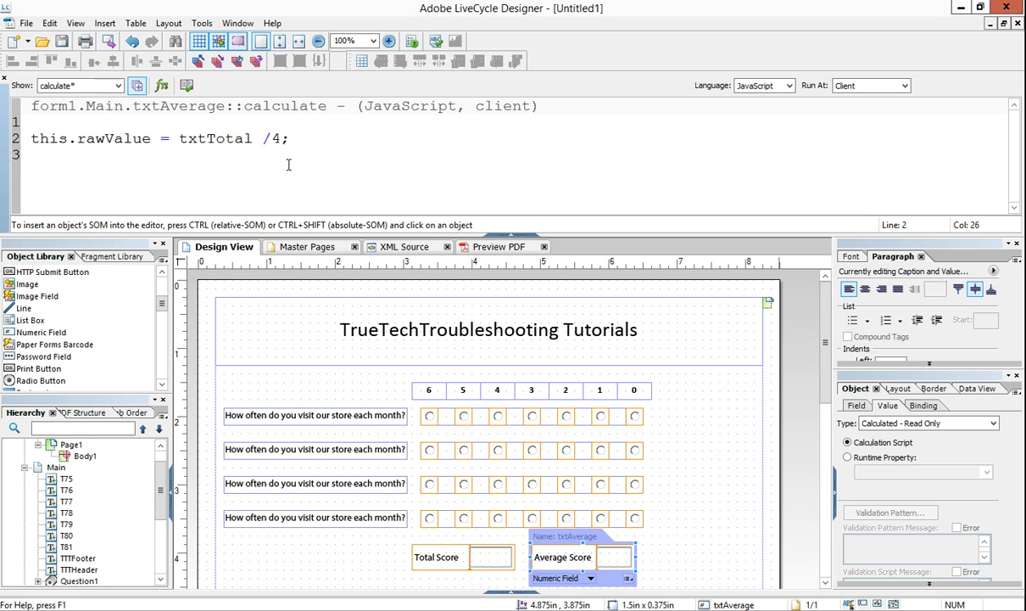
Step: Append '.rawValue' to txtTotal in the Average Score formula
type(".rawValue")
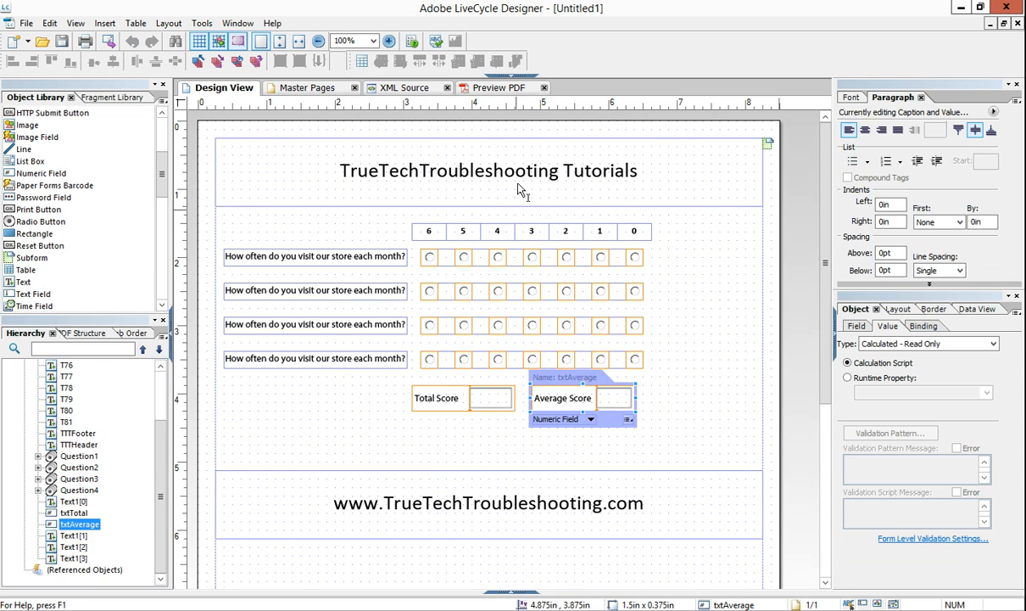
Step: Preview the PDF again and verify Average Score shows 4.5 for a total of 18
left_click(500, 88)
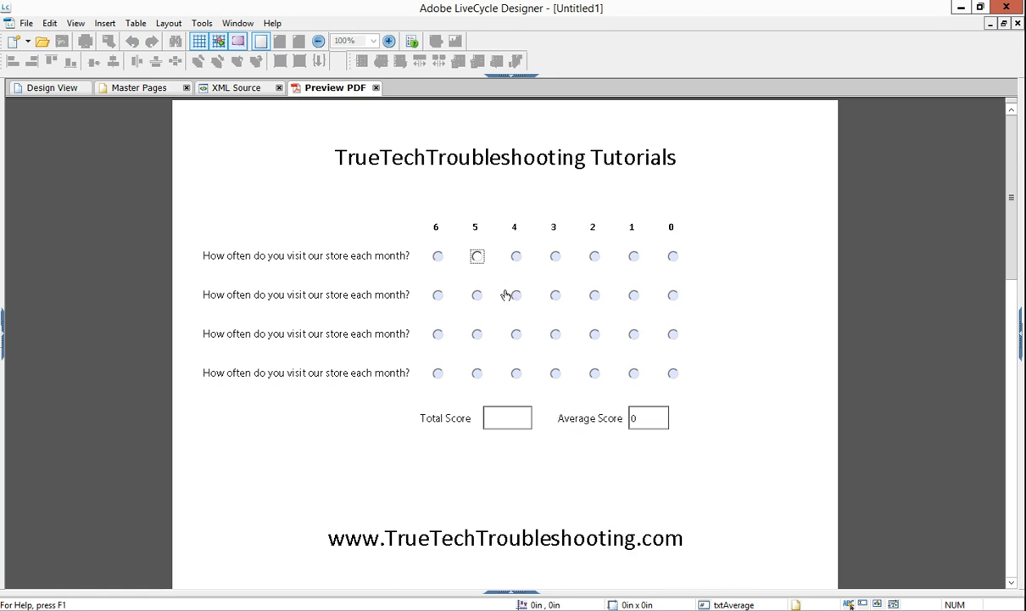
left_click(555, 373)
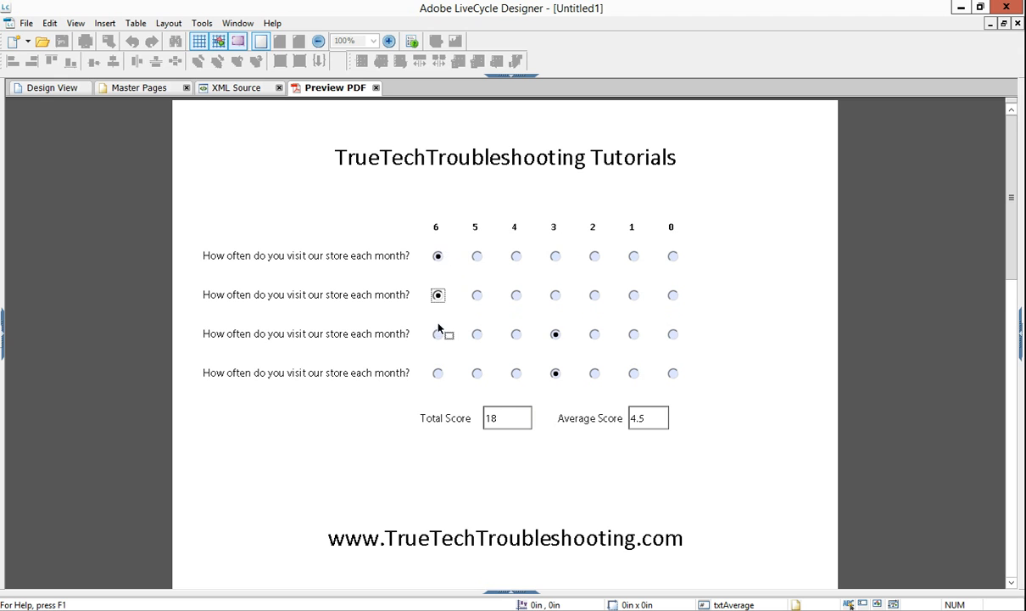
left_click(438, 373)
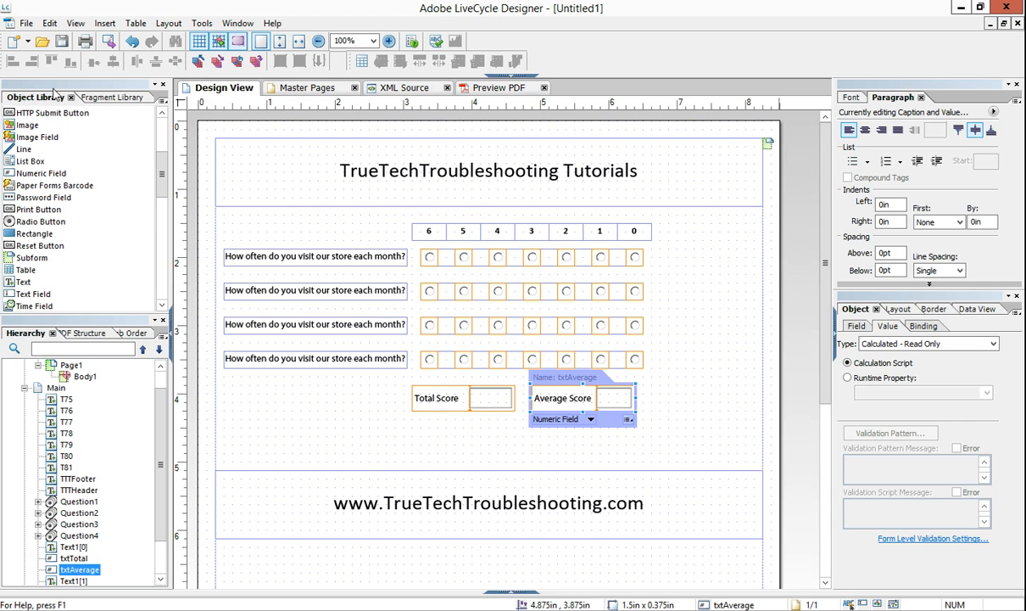
mouse_move(196, 242)
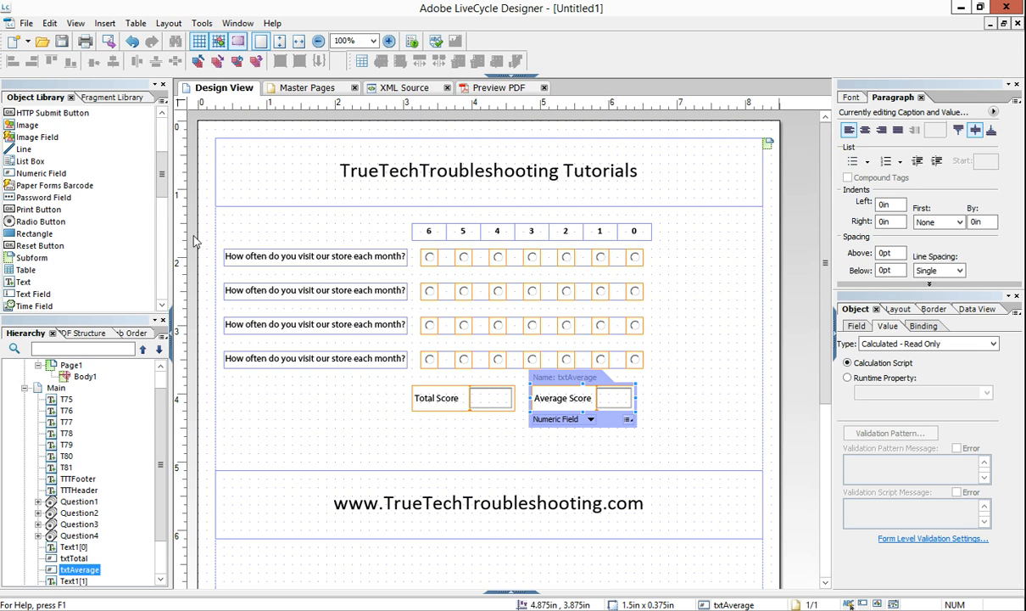
mouse_move(624, 352)
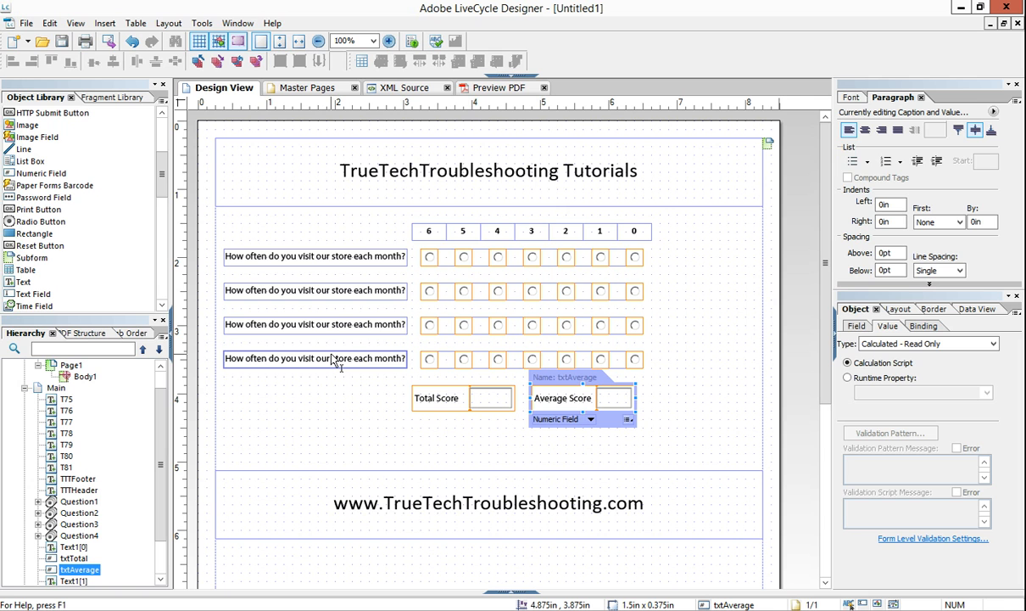
left_click(488, 503)
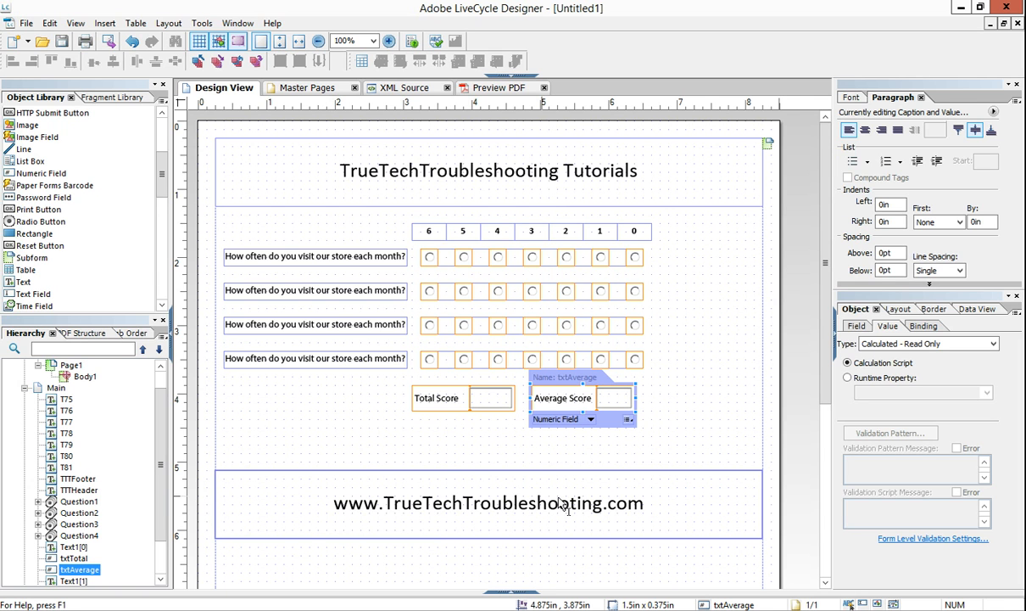